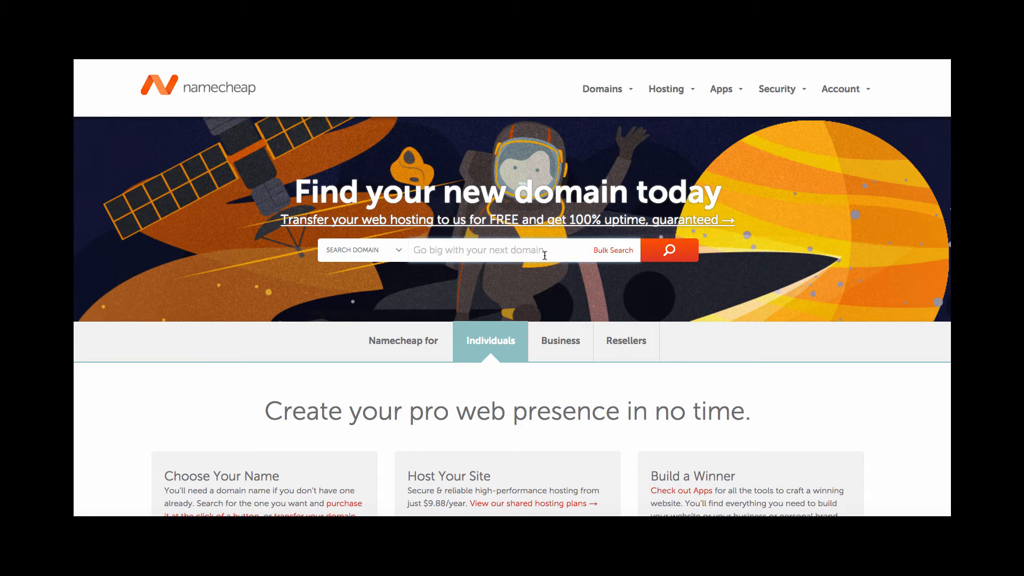
Step: Search Namecheap for the domain name highendoutdoorspaces to check availability
{"action": "left_click", "coordinate": [480, 250]}
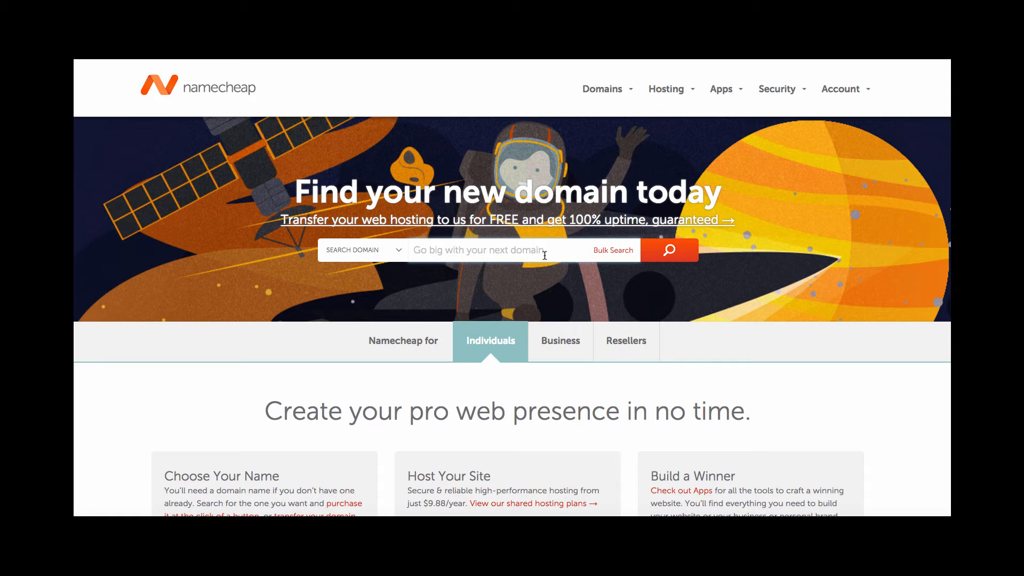
{"action": "left_click", "coordinate": [480, 250]}
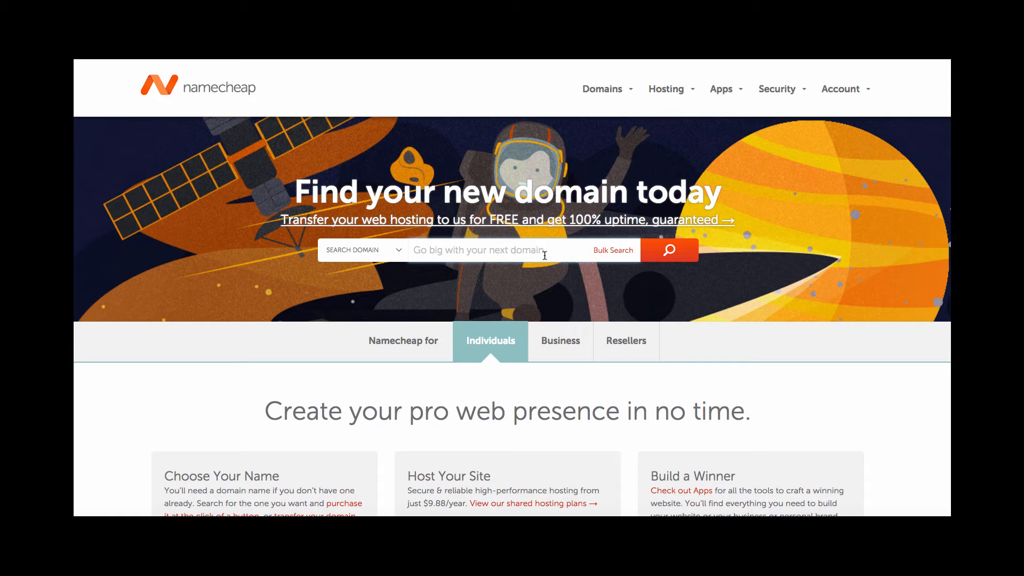
{"action": "left_click", "coordinate": [480, 250]}
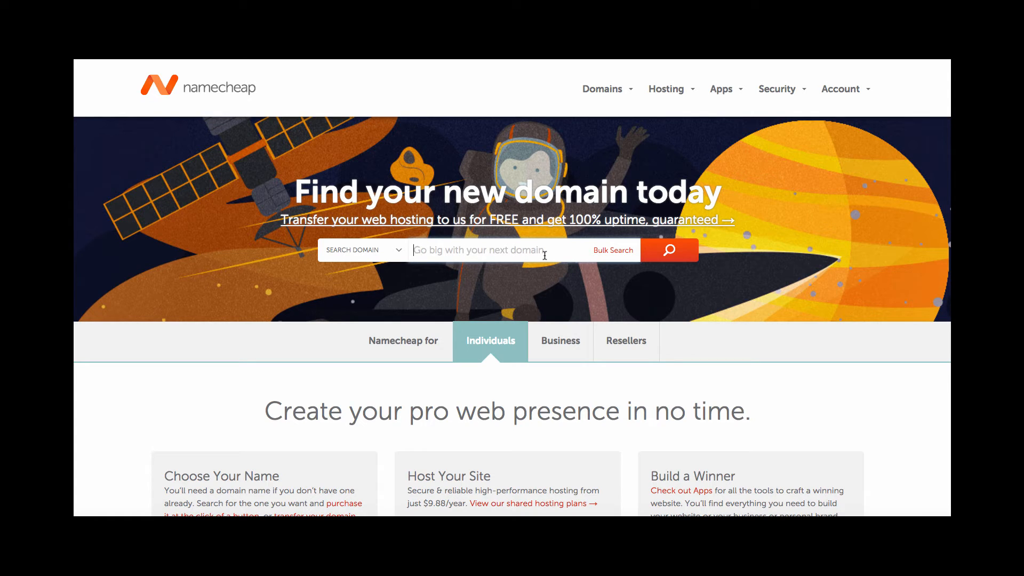
{"action": "type", "text": "highendoutdoorspaces"}
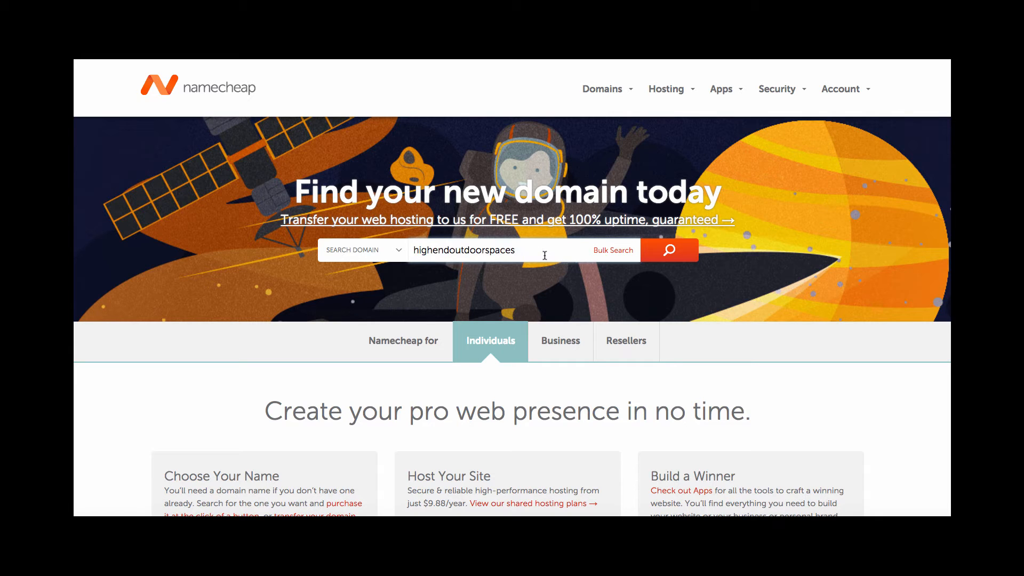
{"action": "mouse_move", "coordinate": [366, 300]}
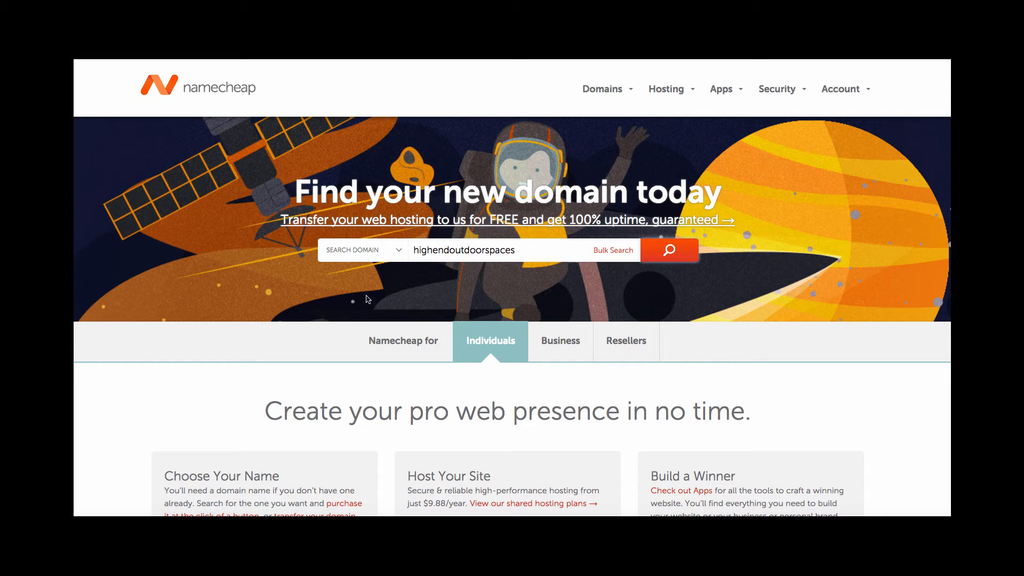
{"action": "left_click", "coordinate": [669, 250]}
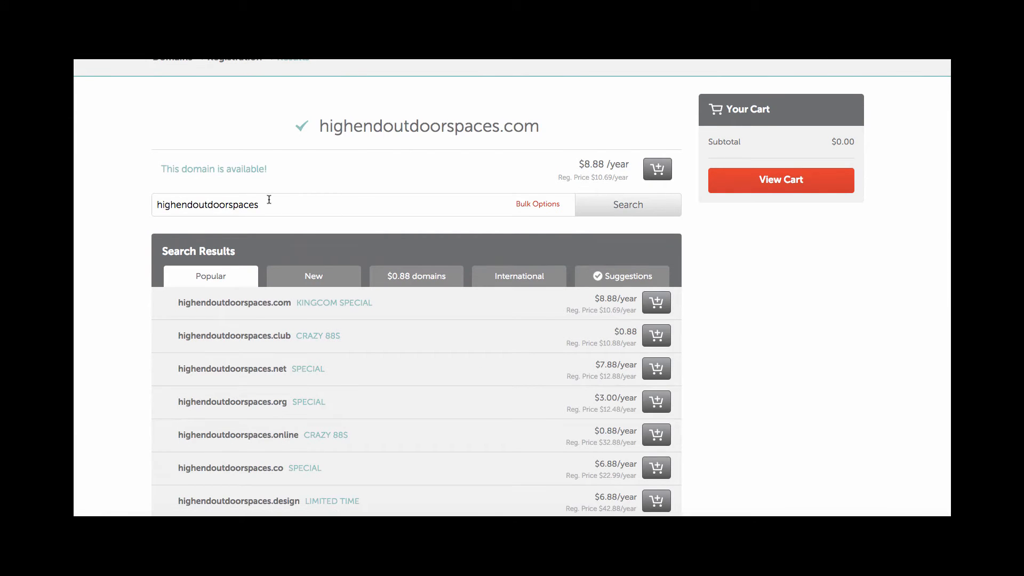
Step: Add highendoutdoorspaces.com to the cart, bringing the subtotal to $9.06
{"action": "scroll", "scroll_direction": "down", "scroll_amount": 3}
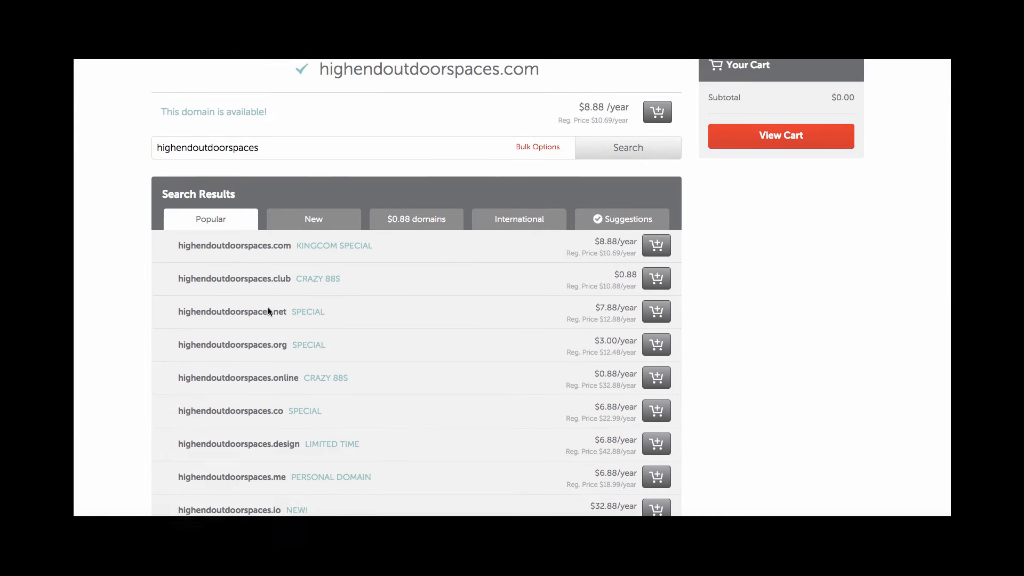
{"action": "scroll", "scroll_direction": "down", "scroll_amount": 3}
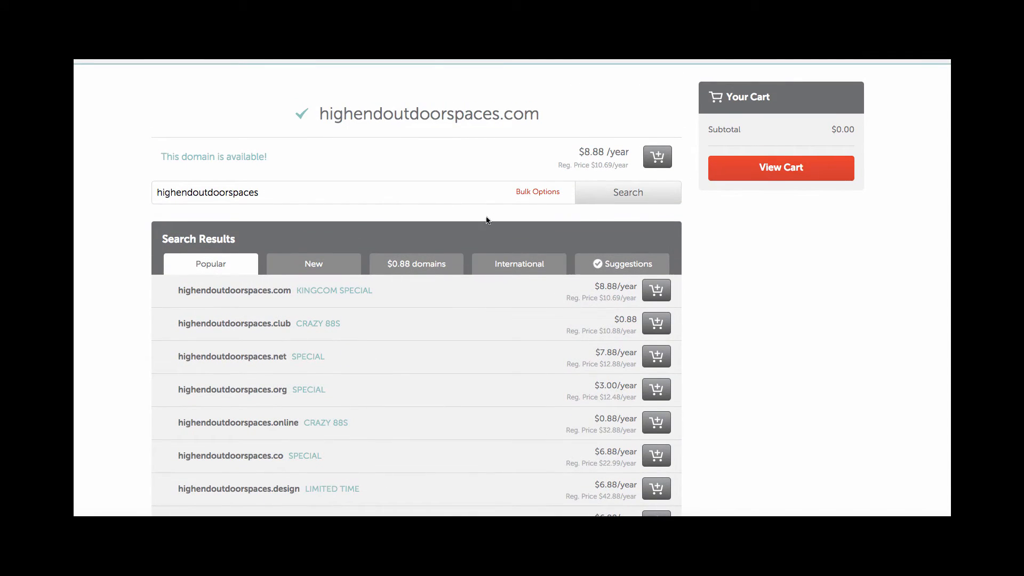
{"action": "mouse_move", "coordinate": [656, 290]}
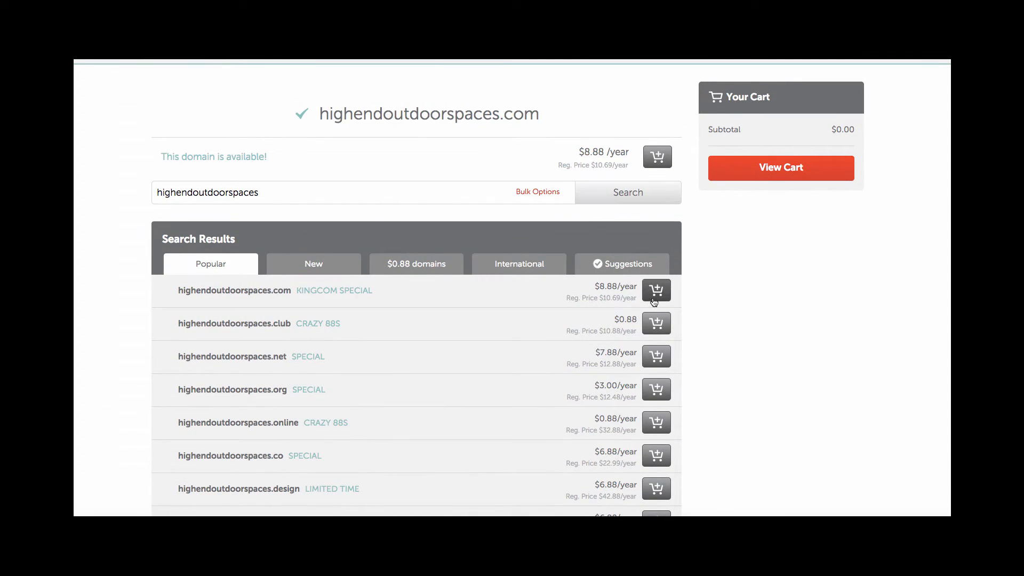
{"action": "left_click", "coordinate": [656, 290]}
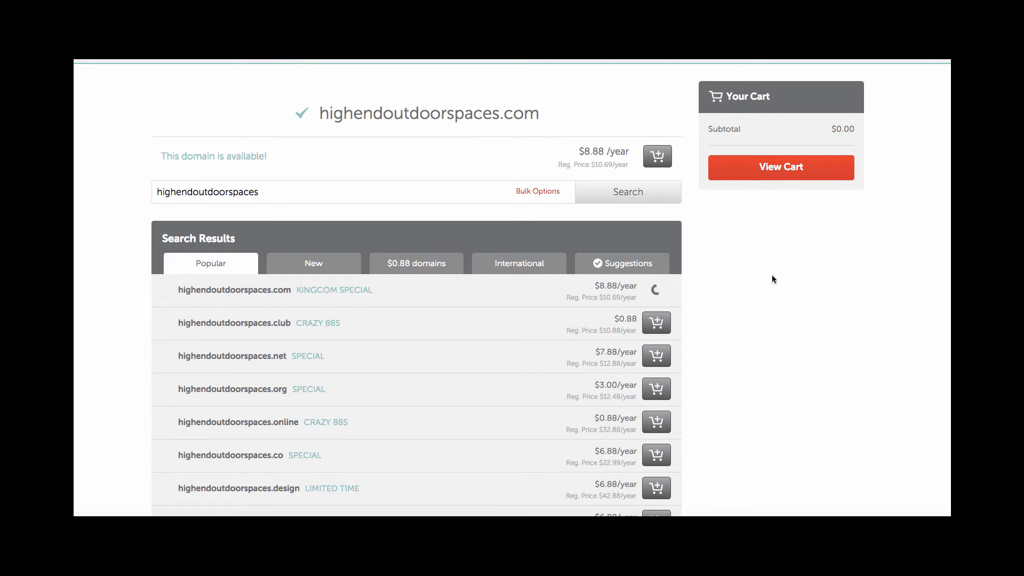
{"action": "left_click", "coordinate": [656, 157]}
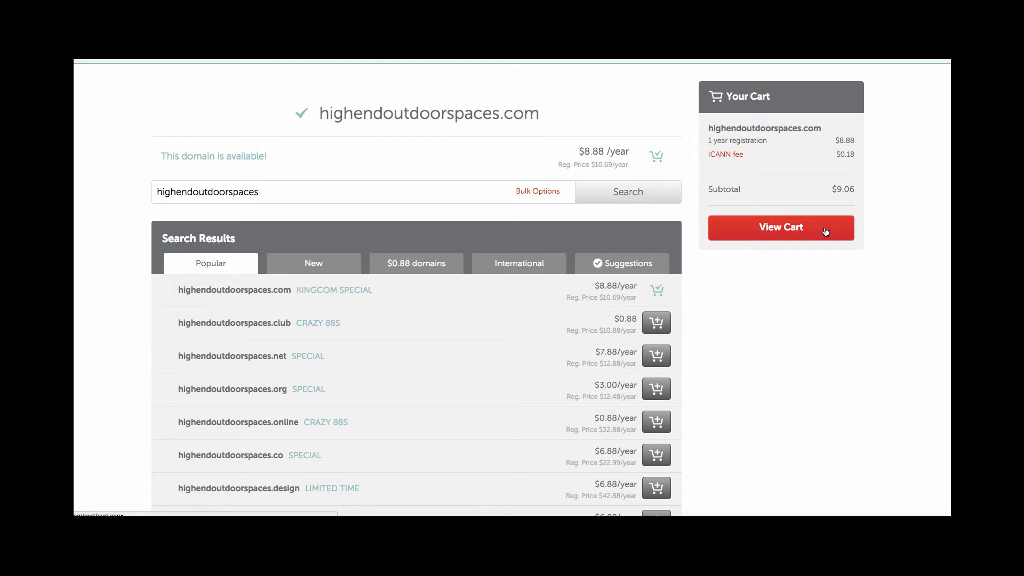
Step: Review the cart with 1 Year registration and free WhoisGuard, then confirm the $9.06 order
{"action": "left_click", "coordinate": [780, 227]}
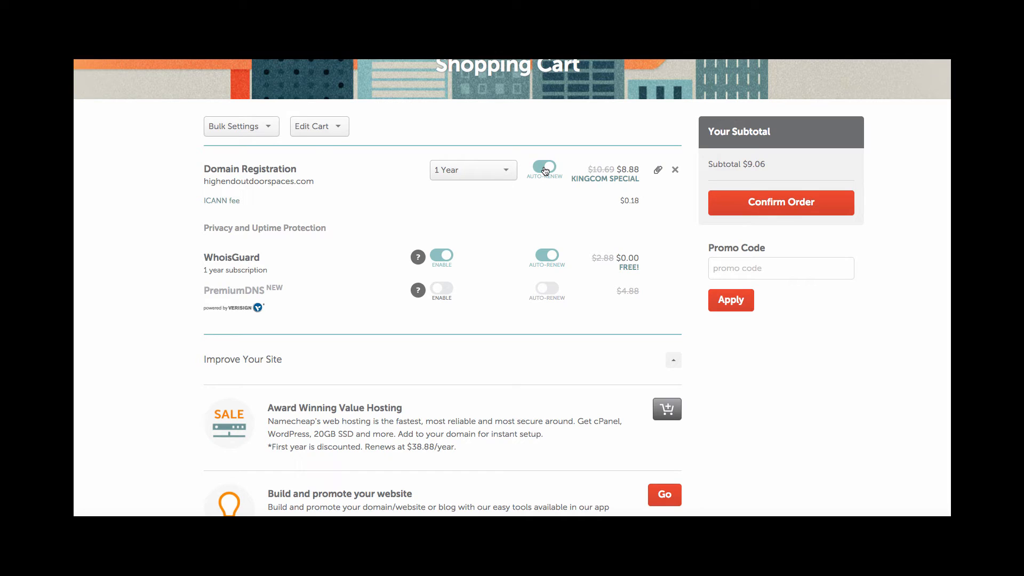
{"action": "mouse_move", "coordinate": [505, 173]}
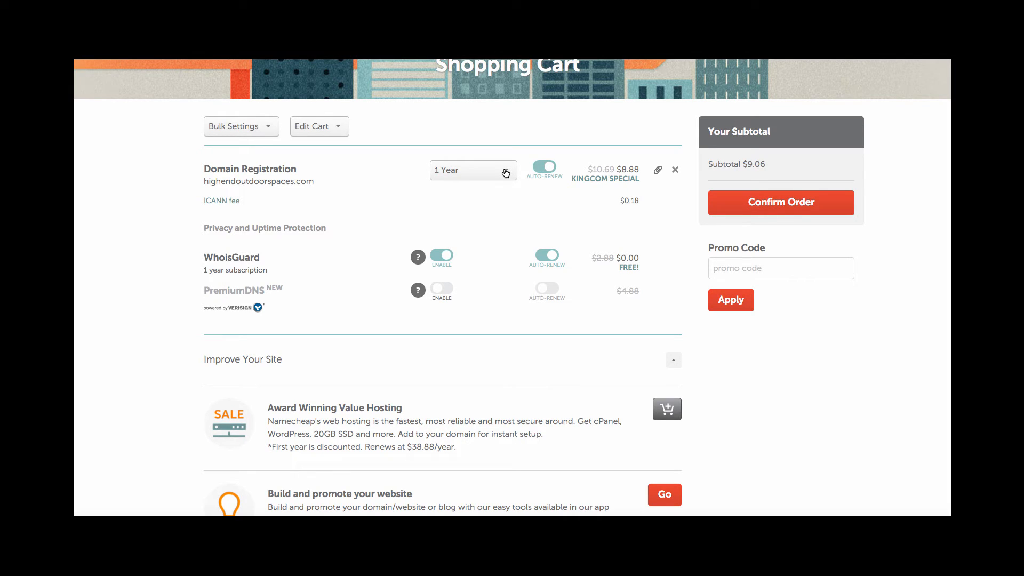
{"action": "left_click", "coordinate": [471, 169]}
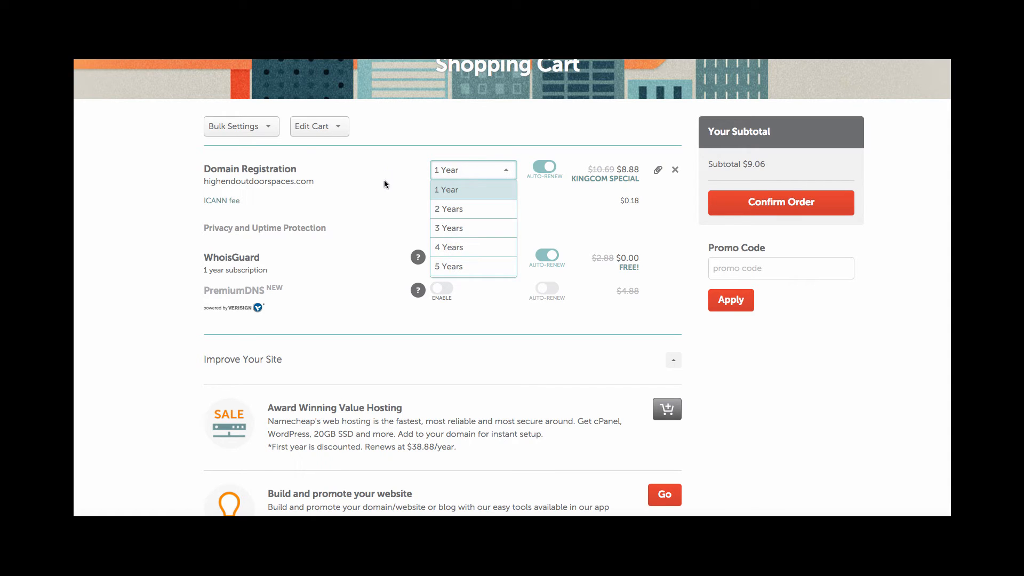
{"action": "scroll", "scroll_direction": "down", "scroll_amount": 3}
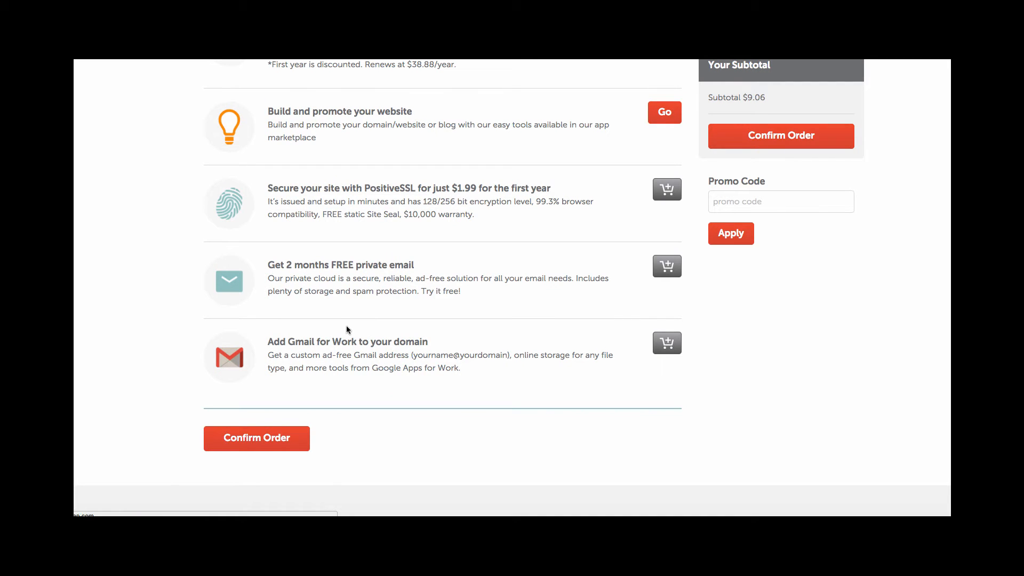
{"action": "left_click", "coordinate": [256, 437]}
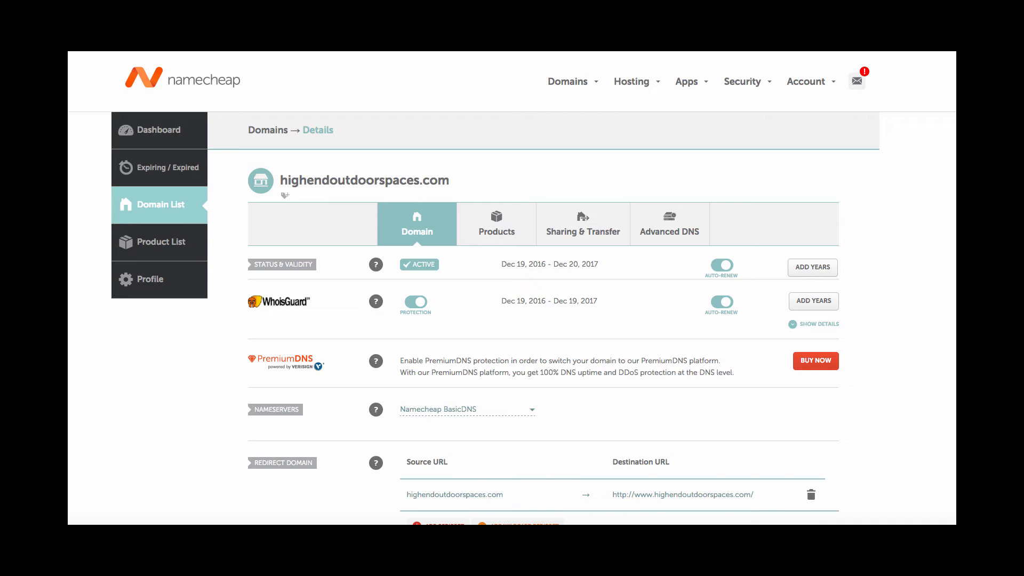
{"action": "mouse_move", "coordinate": [457, 182]}
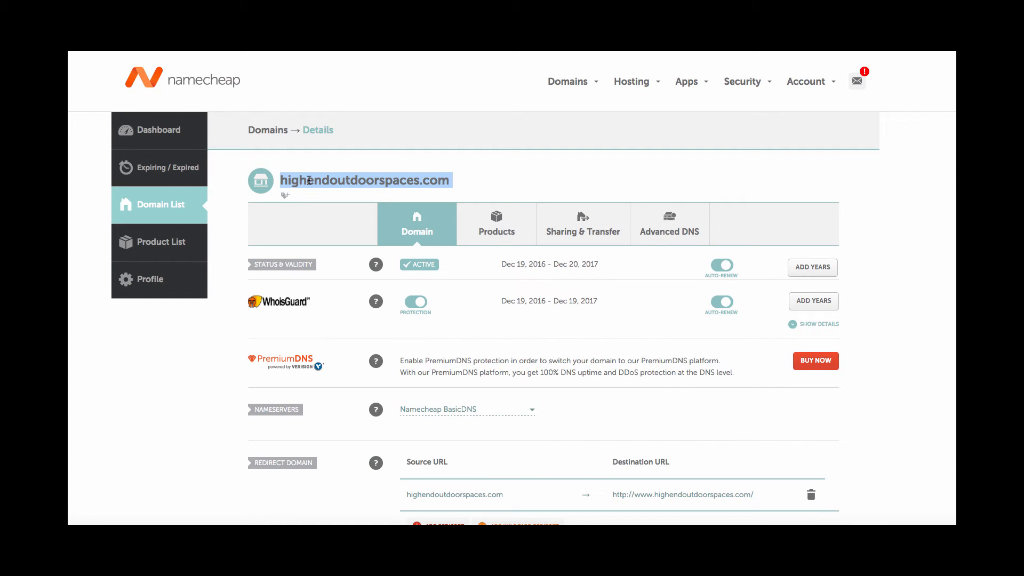
{"action": "mouse_move", "coordinate": [267, 306]}
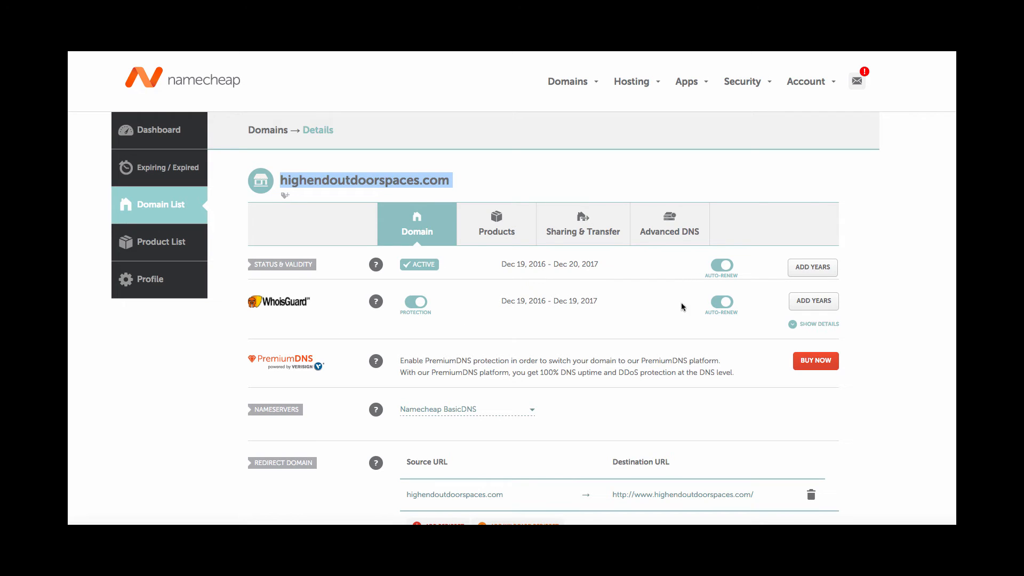
{"action": "mouse_move", "coordinate": [464, 480]}
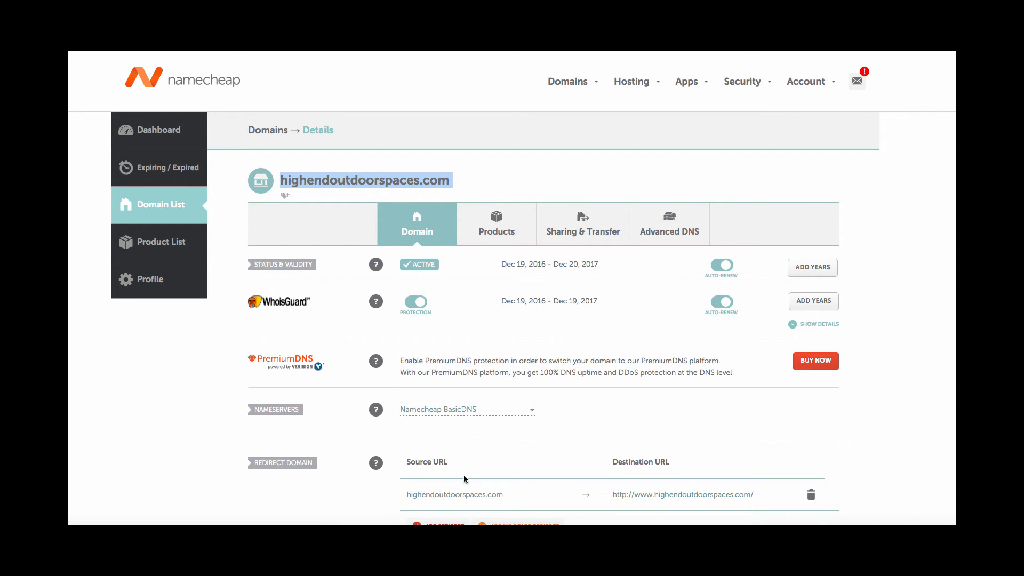
{"action": "mouse_move", "coordinate": [474, 443]}
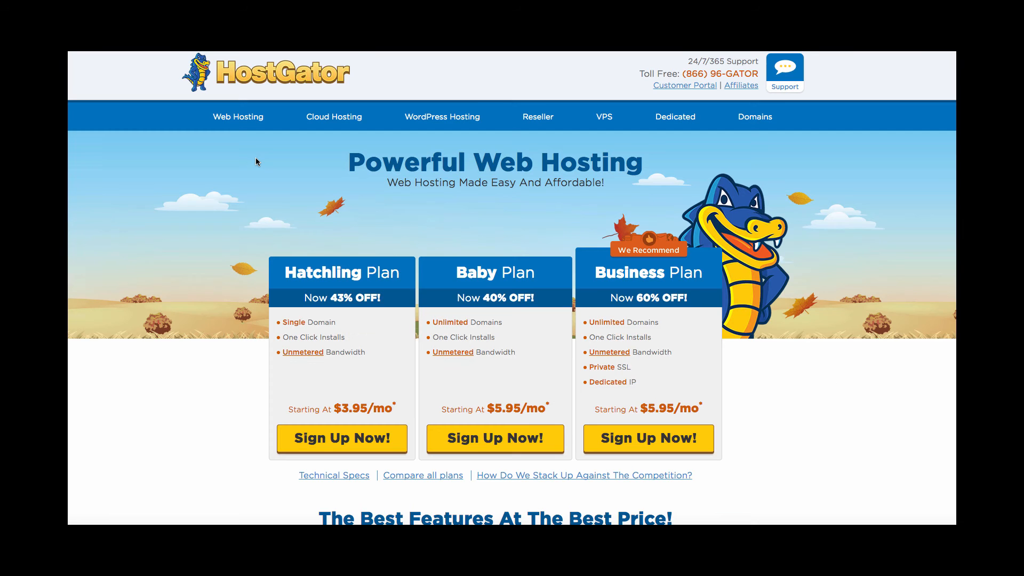
{"action": "mouse_move", "coordinate": [273, 136]}
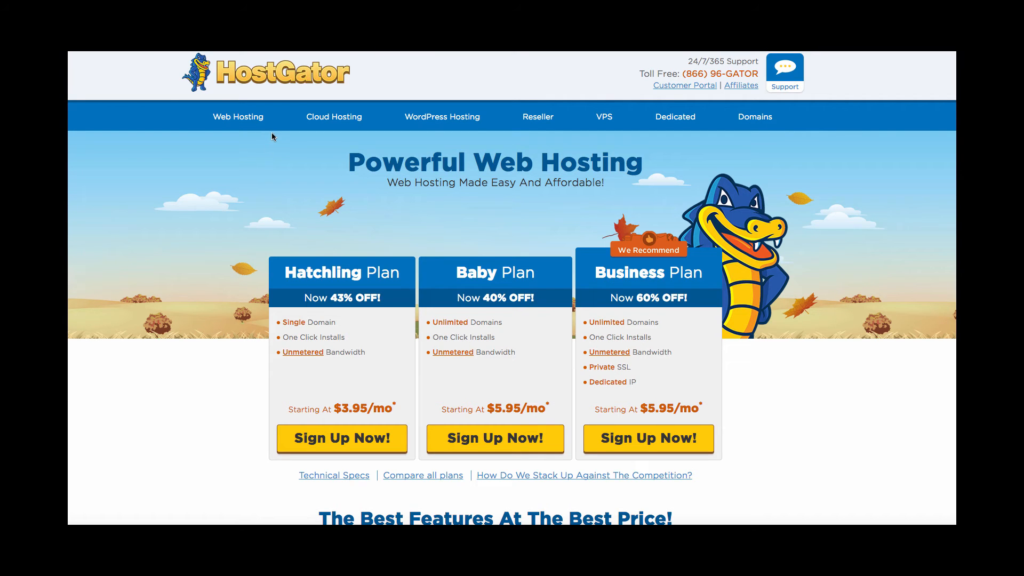
{"action": "mouse_move", "coordinate": [365, 181]}
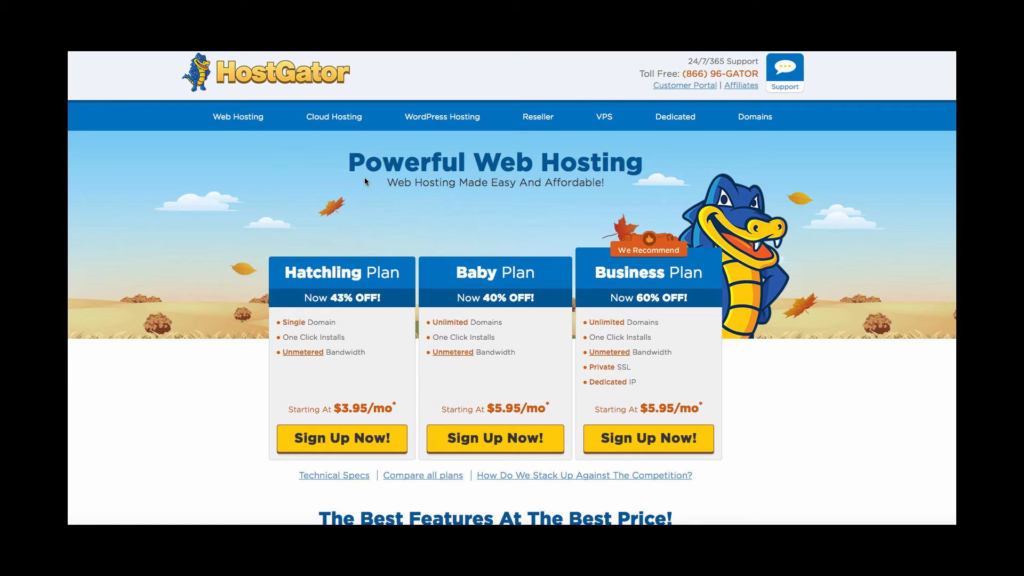
{"action": "mouse_move", "coordinate": [227, 178]}
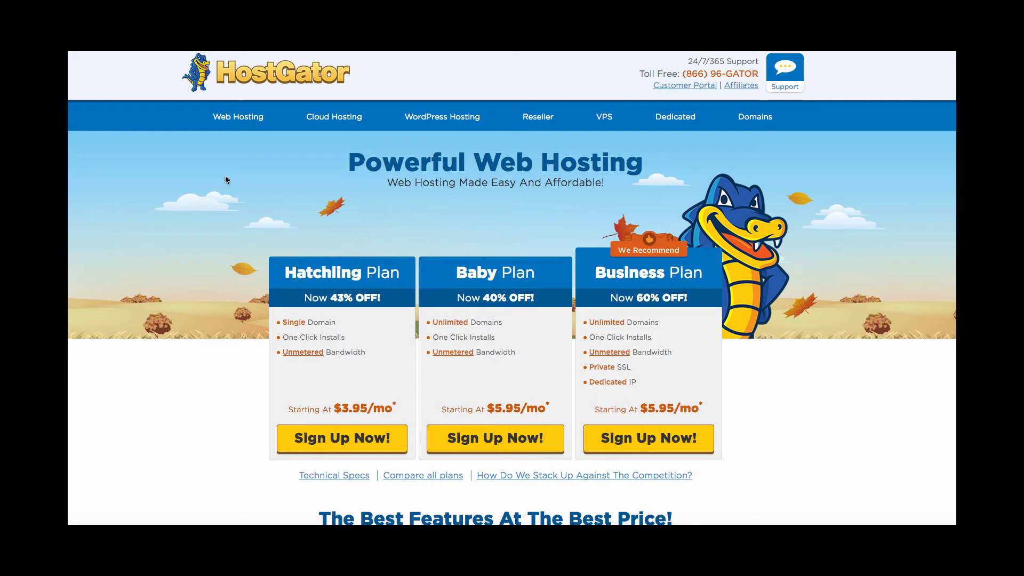
{"action": "mouse_move", "coordinate": [352, 191]}
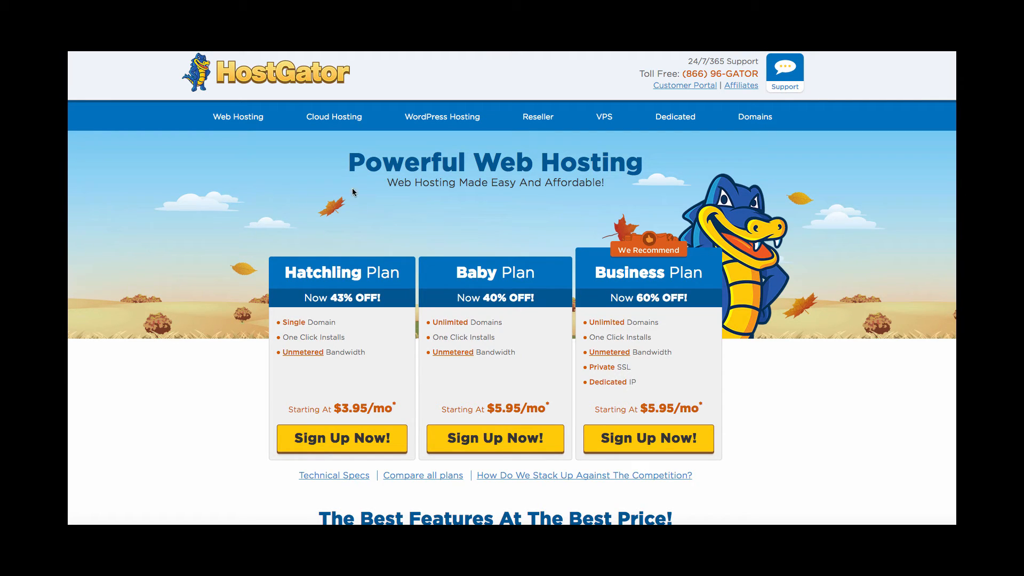
{"action": "mouse_move", "coordinate": [309, 188]}
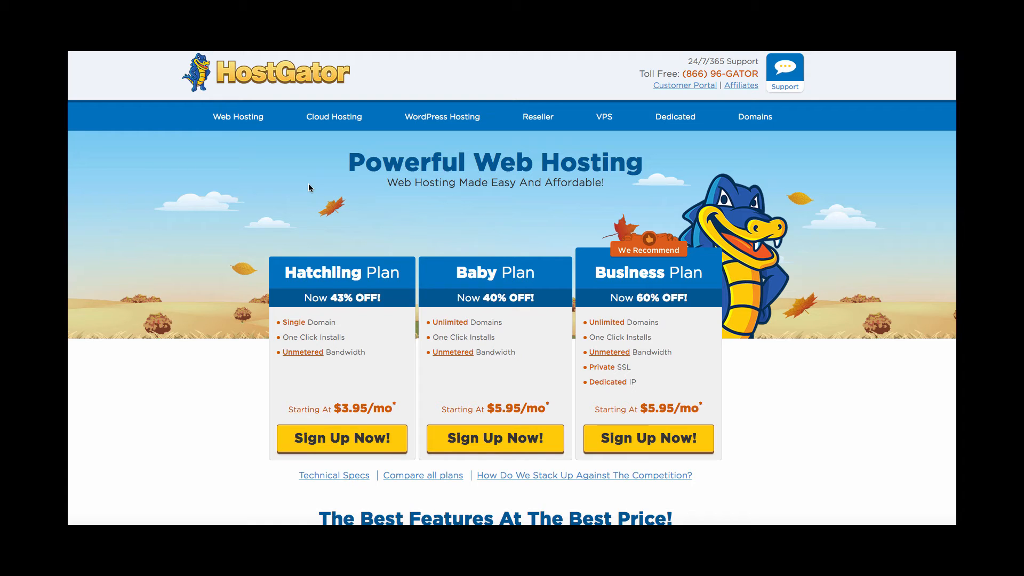
{"action": "mouse_move", "coordinate": [407, 289]}
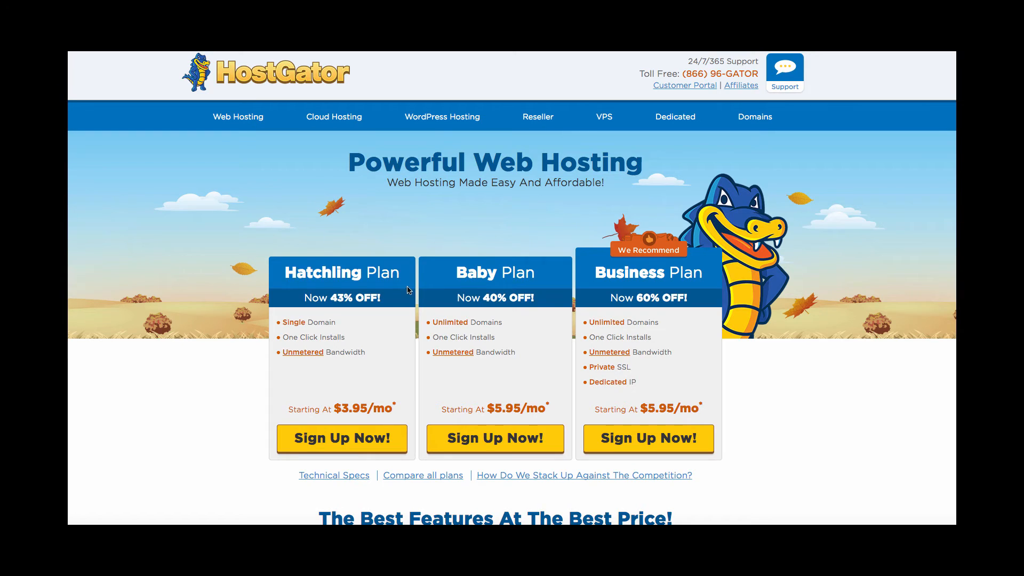
{"action": "mouse_move", "coordinate": [476, 380]}
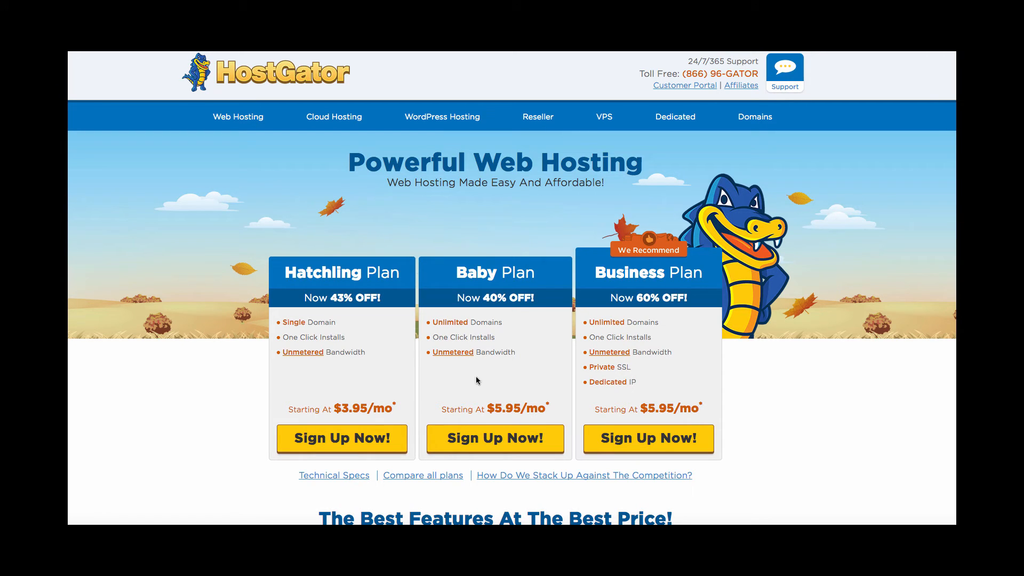
{"action": "mouse_move", "coordinate": [411, 216]}
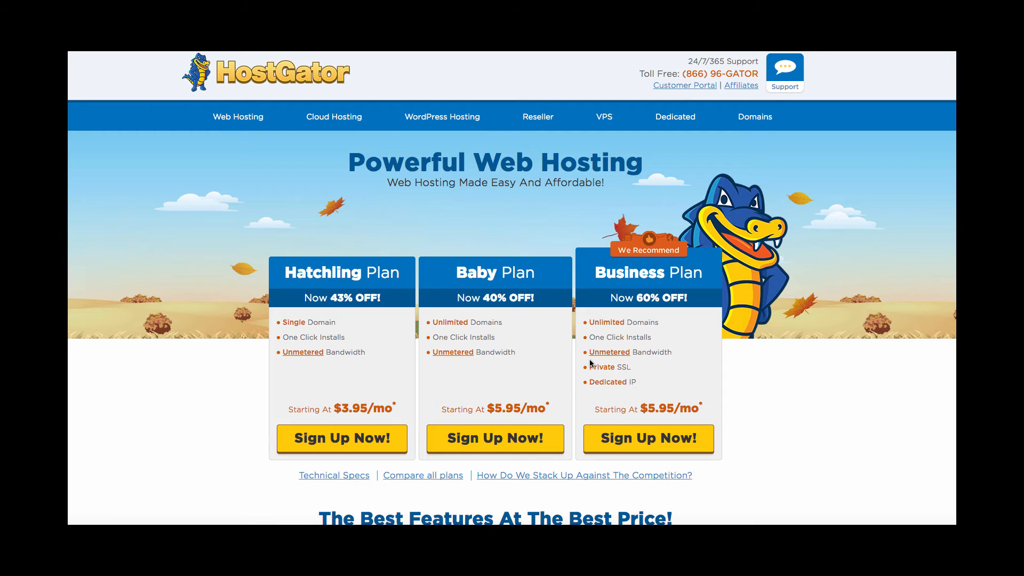
{"action": "mouse_move", "coordinate": [648, 415]}
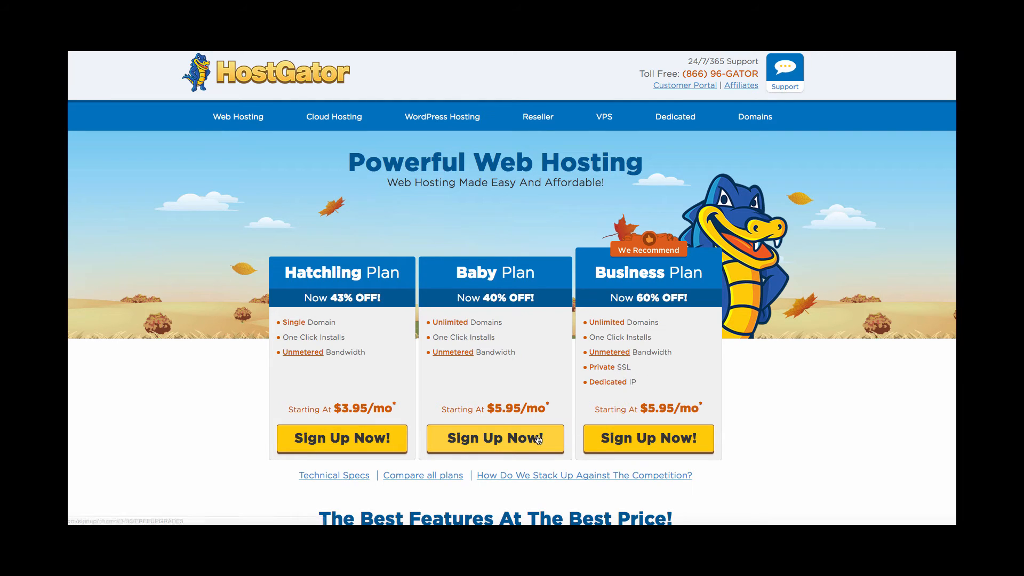
Step: Start signing up for the HostGator Baby hosting plan
{"action": "left_click", "coordinate": [495, 439]}
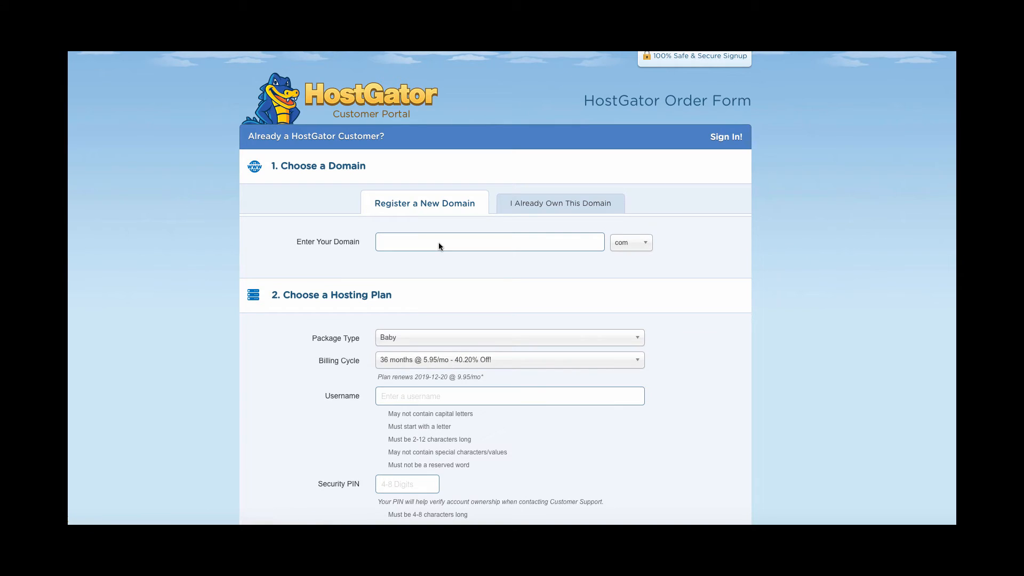
{"action": "mouse_move", "coordinate": [434, 253]}
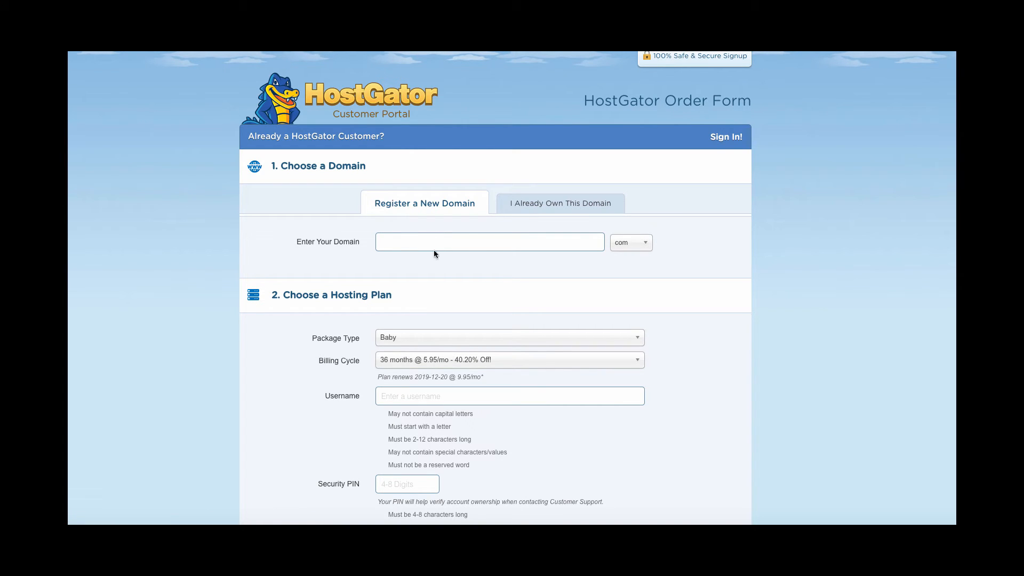
Step: Enter the already-owned highendoutdoorspaces.com domain and set the billing cycle to 1 month
{"action": "left_click", "coordinate": [489, 241]}
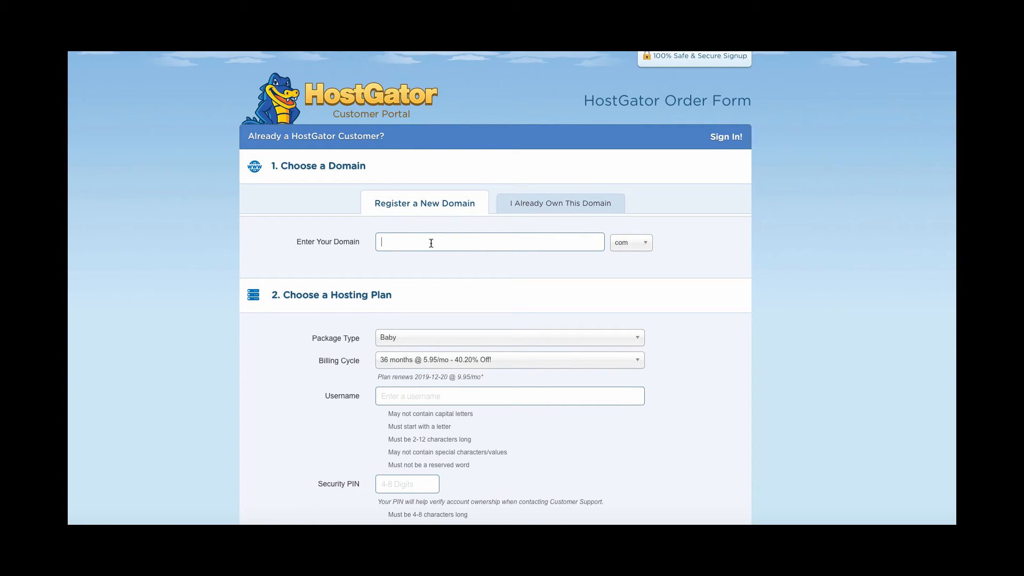
{"action": "type", "text": "hg"}
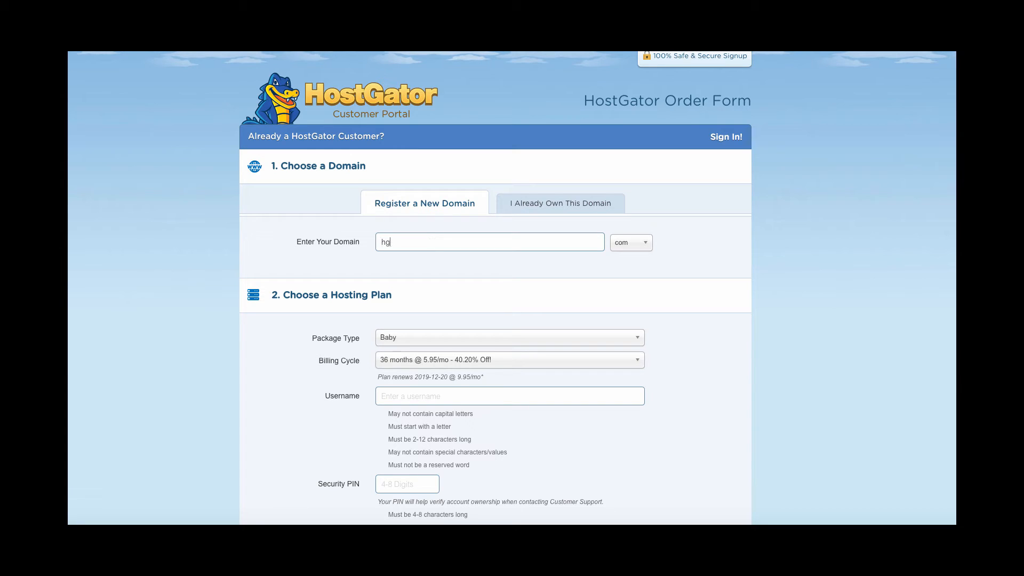
{"action": "type", "text": "ighendoutdoorspaces"}
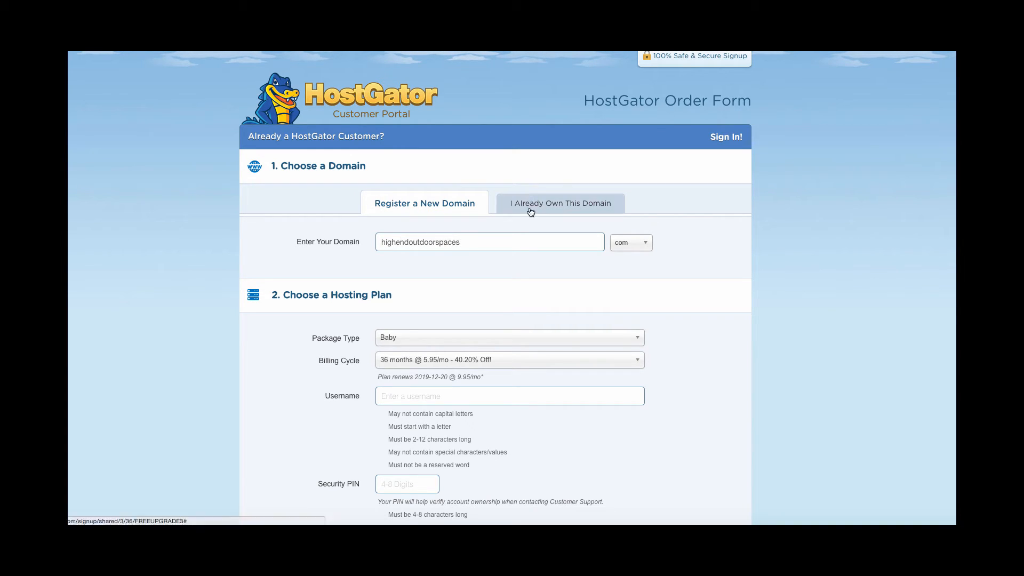
{"action": "scroll", "scroll_direction": "down", "scroll_amount": 3}
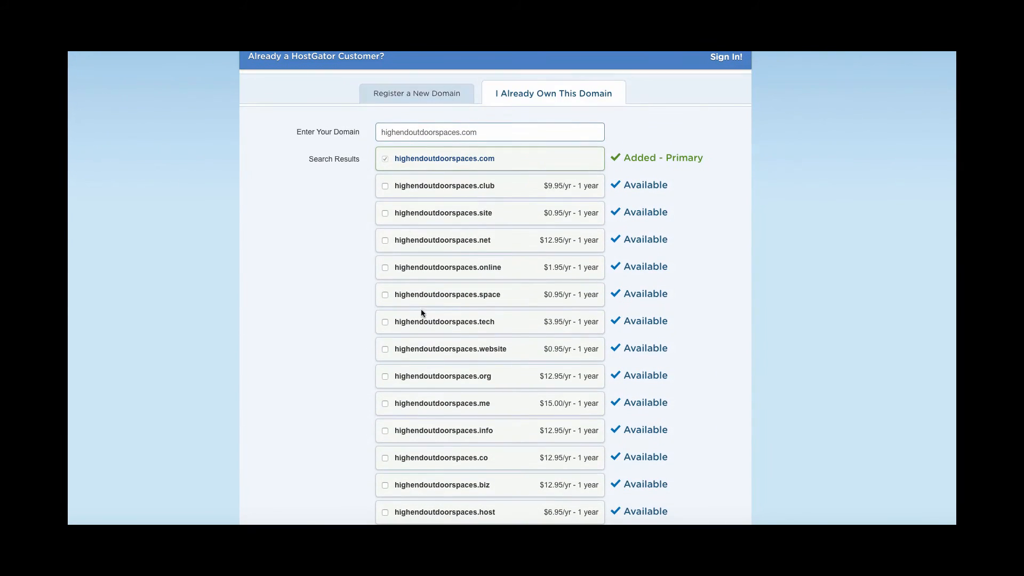
{"action": "scroll", "scroll_direction": "down", "scroll_amount": 3}
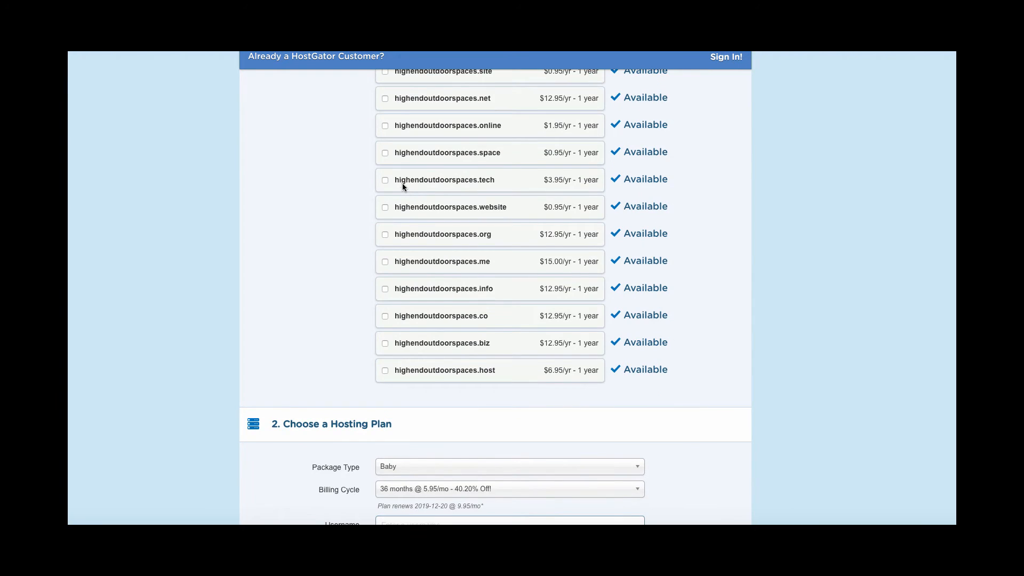
{"action": "scroll", "scroll_direction": "down", "scroll_amount": 3}
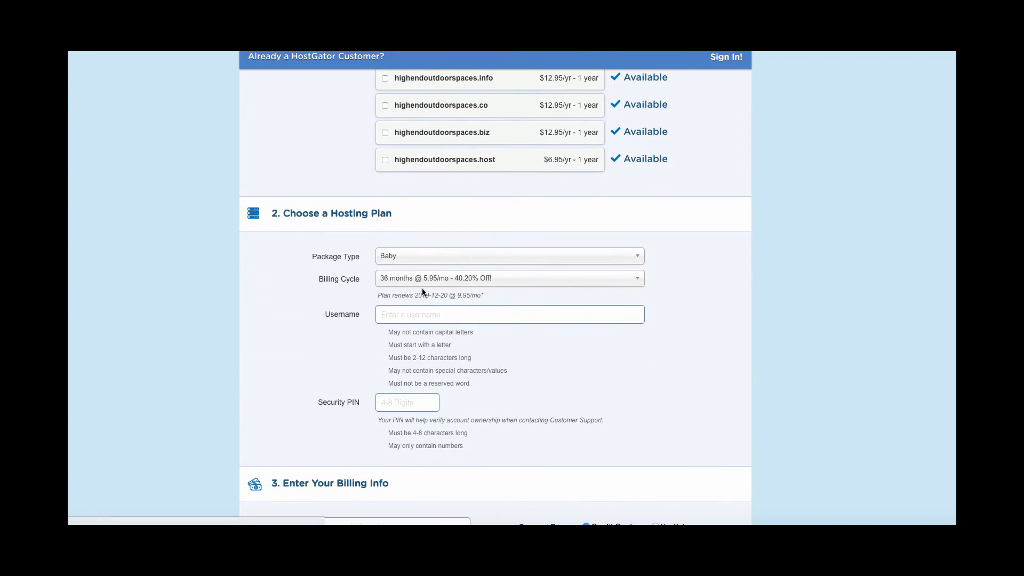
{"action": "left_click", "coordinate": [509, 278]}
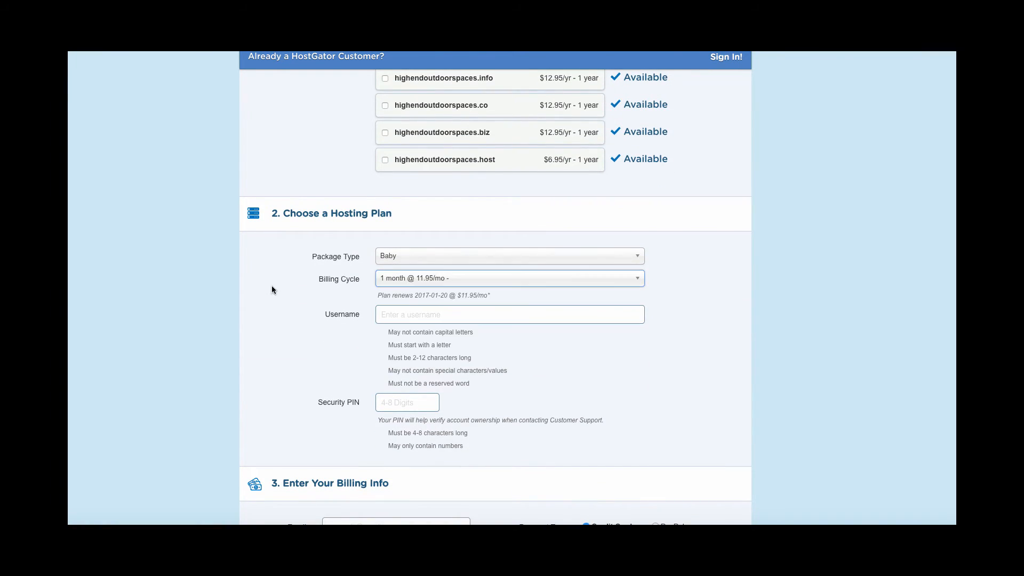
Step: Accept the terms and policies and submit the hosting order via Checkout Now
{"action": "scroll", "scroll_direction": "down", "scroll_amount": 3}
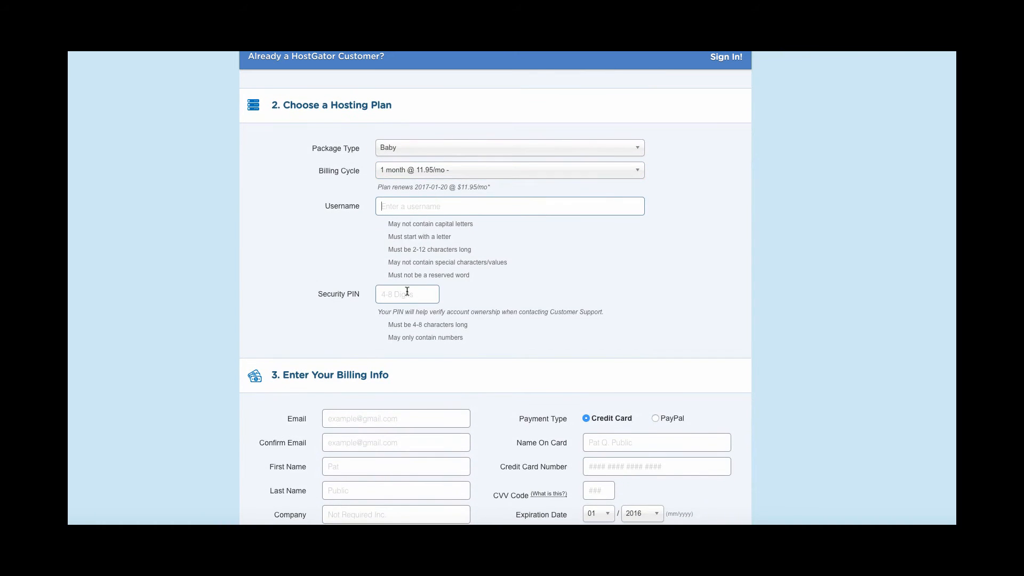
{"action": "scroll", "scroll_direction": "down", "scroll_amount": 3}
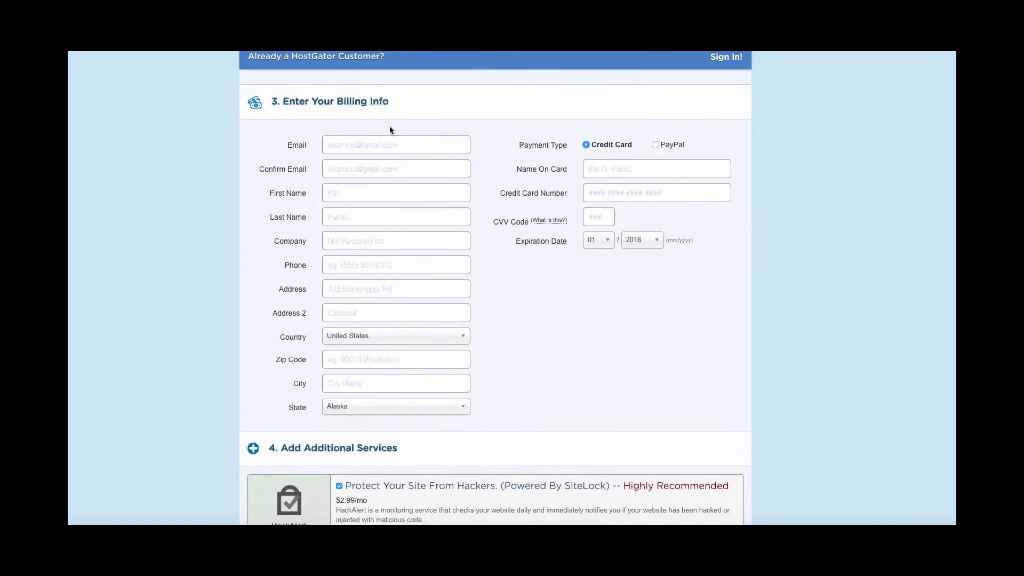
{"action": "scroll", "scroll_direction": "down", "scroll_amount": 3}
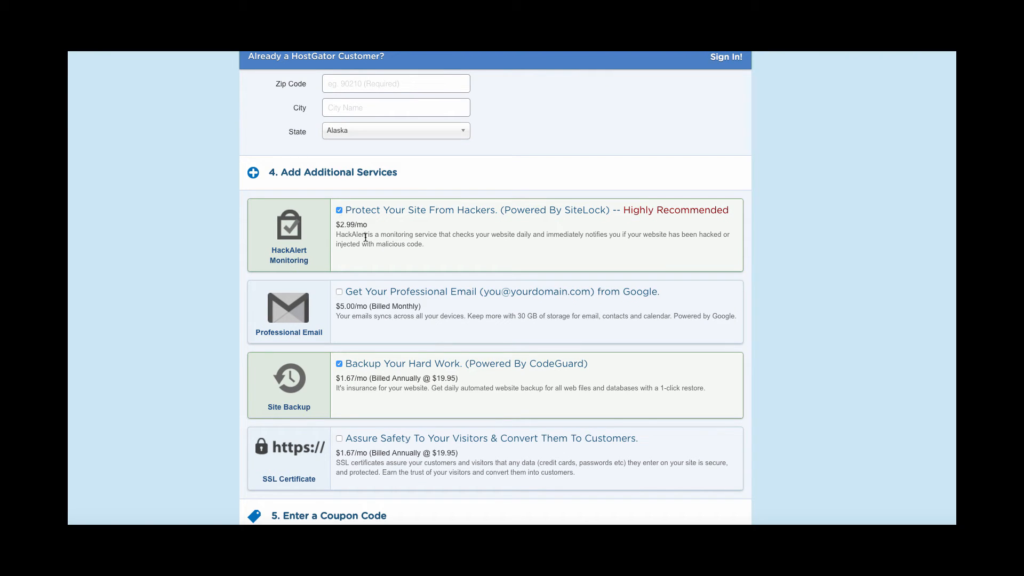
{"action": "scroll", "scroll_direction": "down", "scroll_amount": 3}
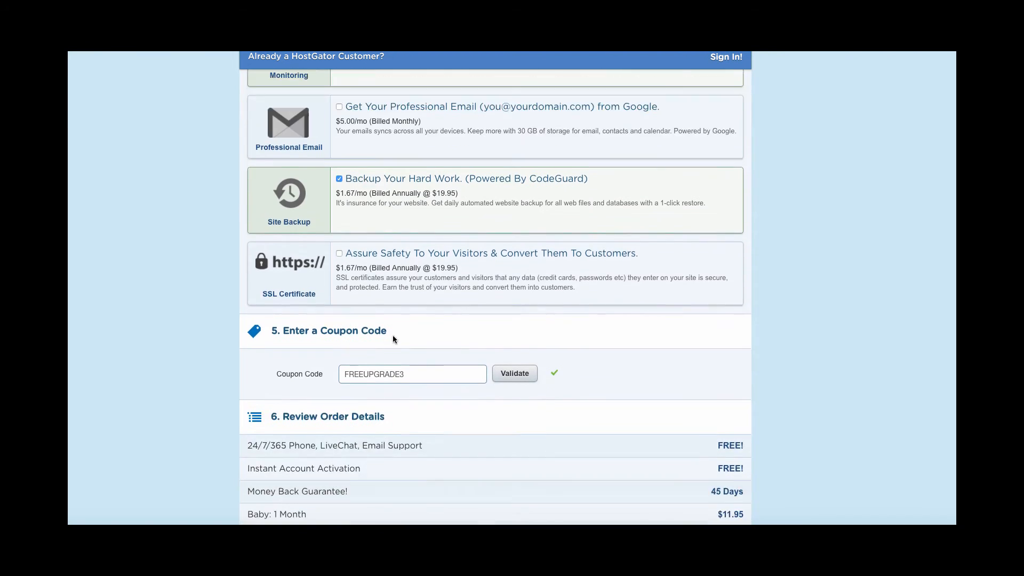
{"action": "scroll", "scroll_direction": "down", "scroll_amount": 3}
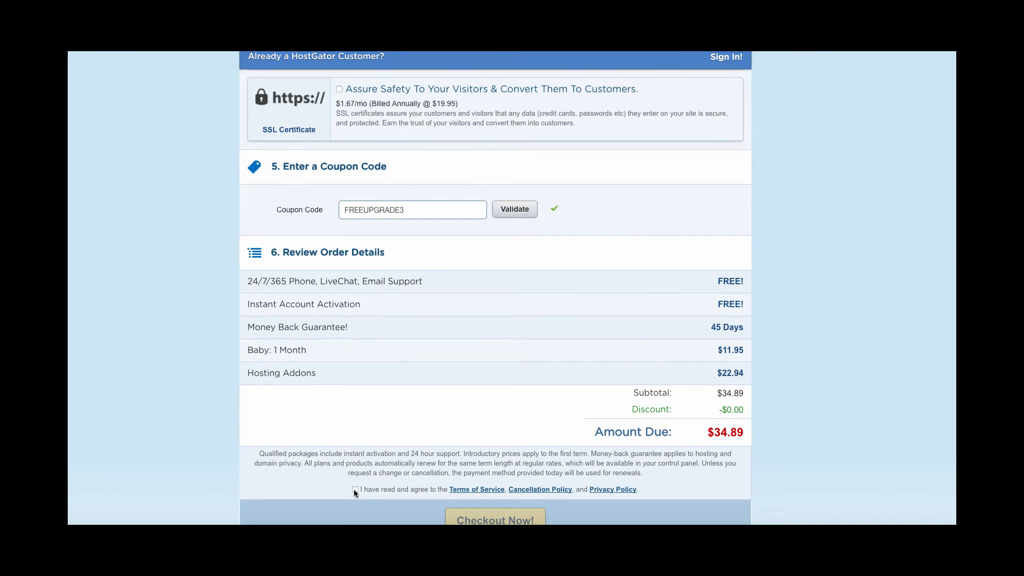
{"action": "left_click", "coordinate": [356, 491]}
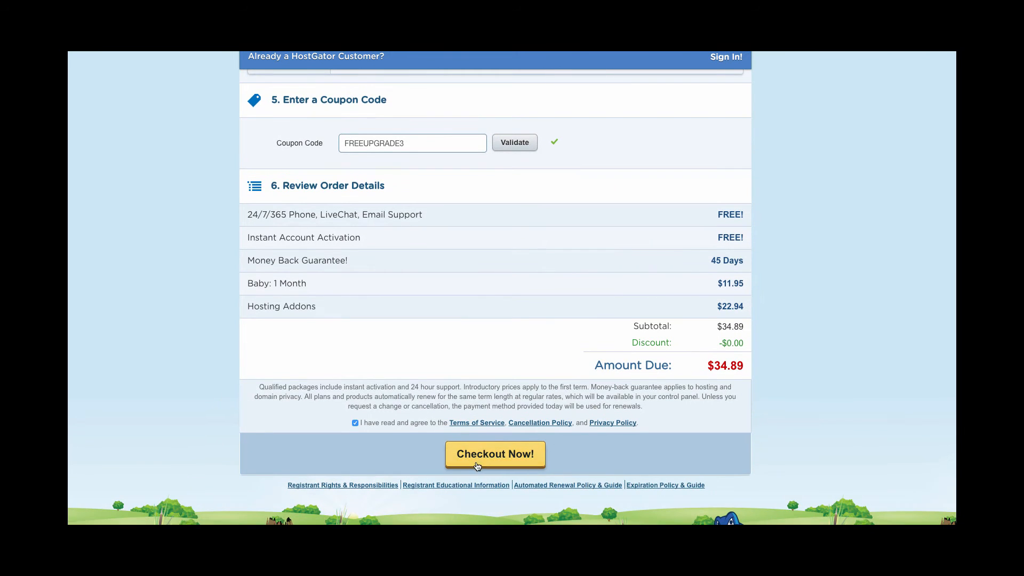
{"action": "mouse_move", "coordinate": [371, 181]}
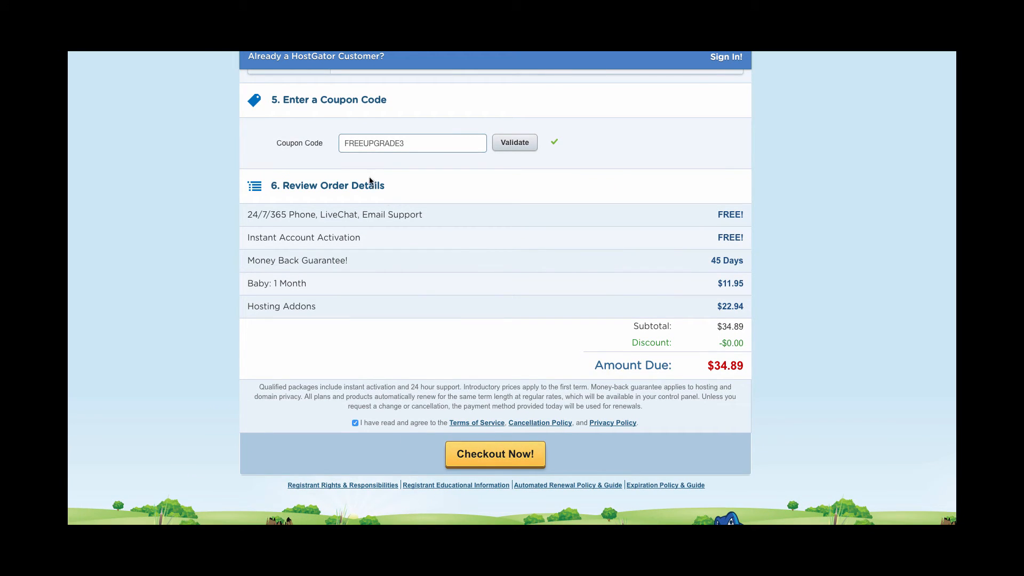
{"action": "left_click", "coordinate": [495, 454]}
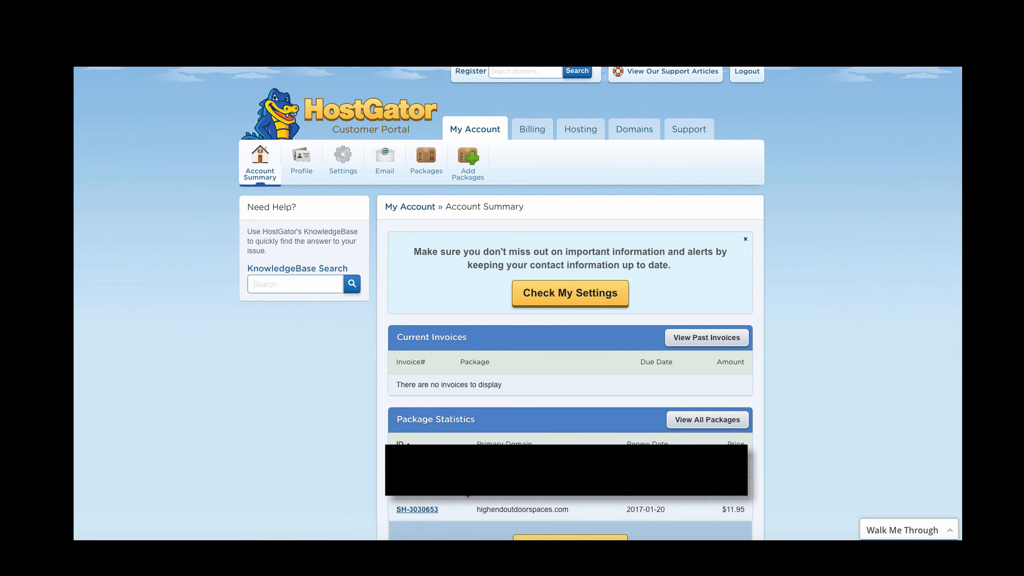
{"action": "mouse_move", "coordinate": [416, 509]}
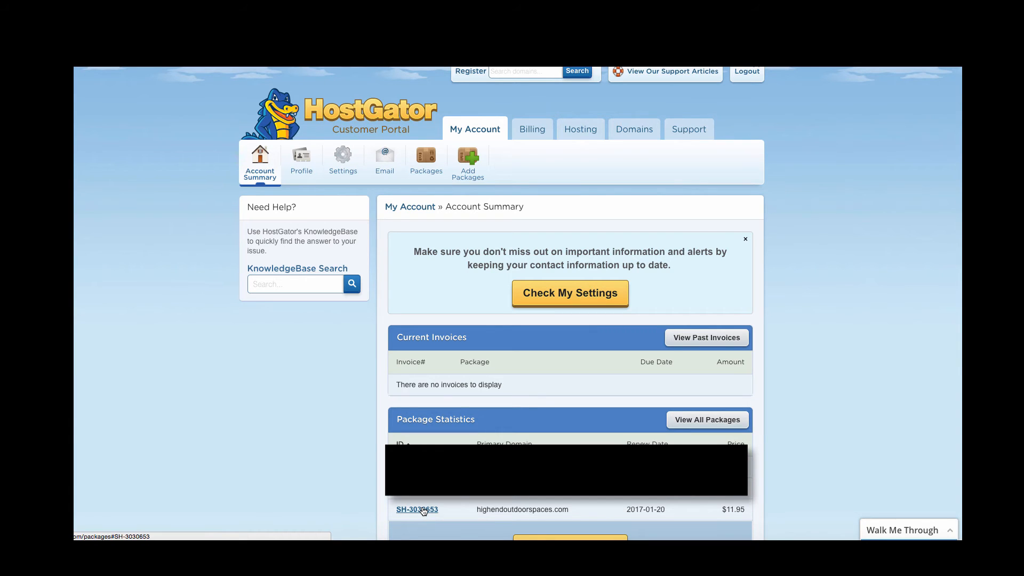
Step: View the details of the new highendoutdoorspaces.com hosting package from the Account Summary
{"action": "left_click", "coordinate": [417, 509]}
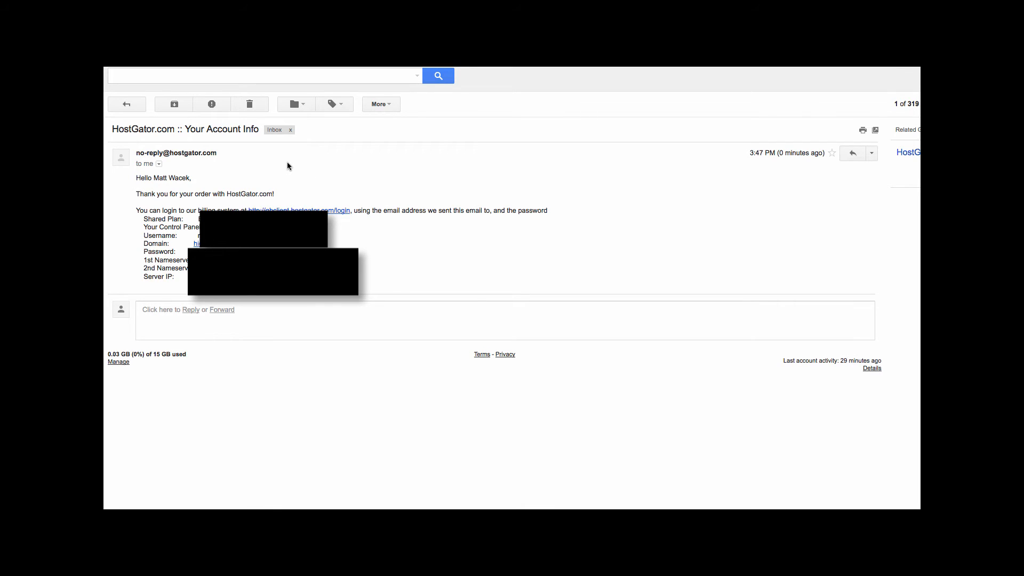
{"action": "mouse_move", "coordinate": [236, 207]}
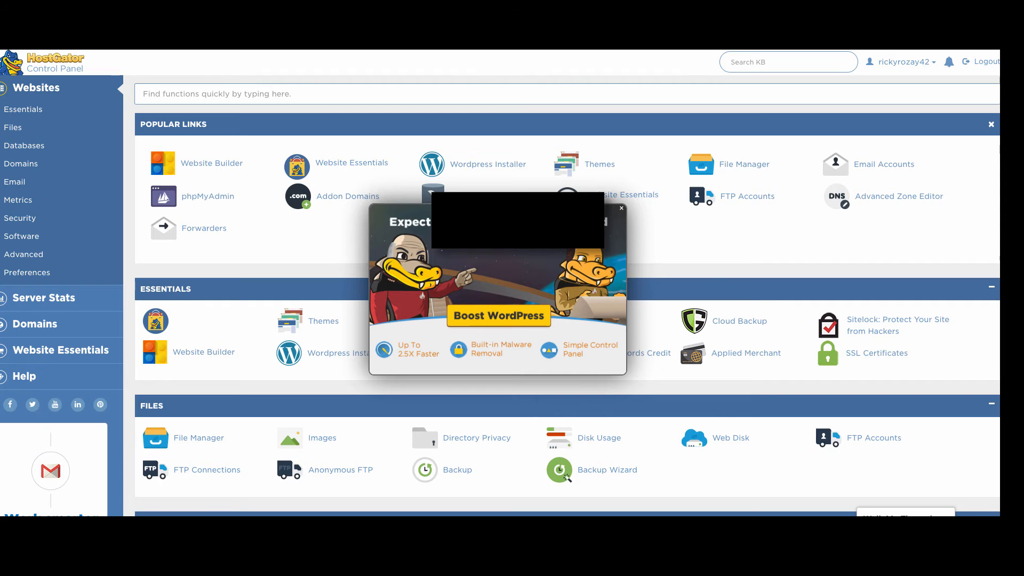
{"action": "mouse_move", "coordinate": [625, 318]}
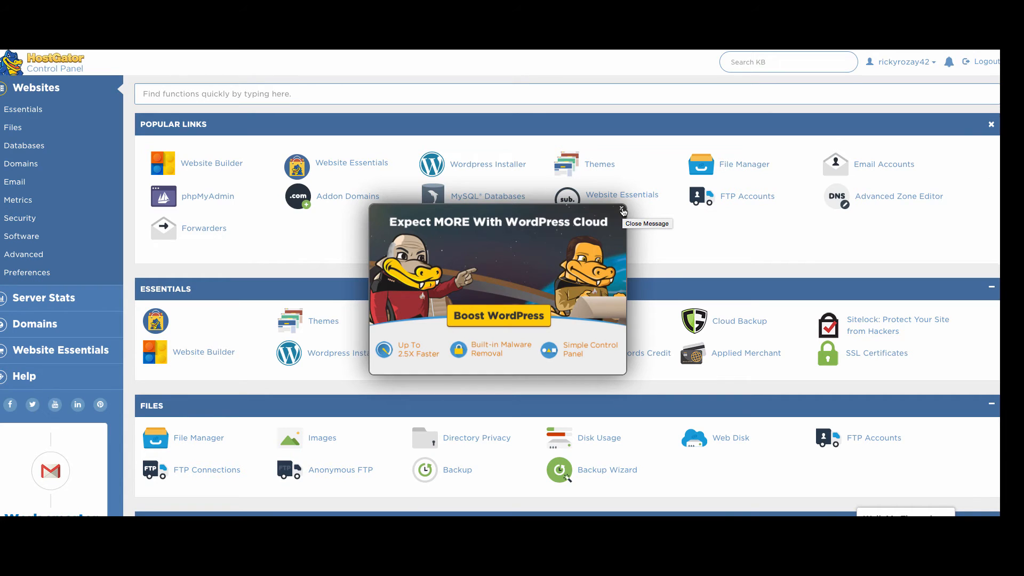
Step: Dismiss the WordPress Cloud popup and reach the Change Style page with Paper Lantern and X3 themes
{"action": "left_click", "coordinate": [622, 211]}
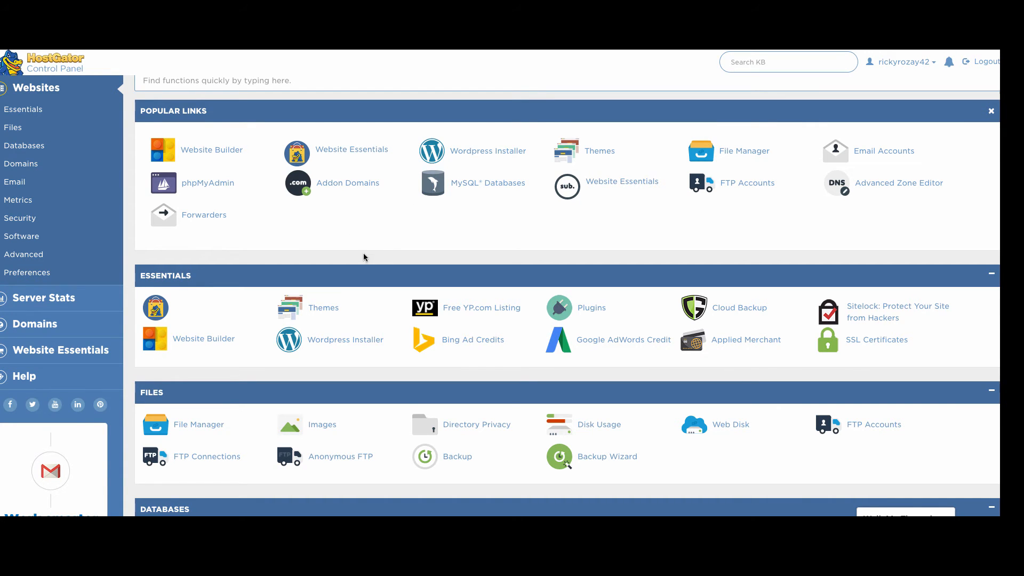
{"action": "scroll", "scroll_direction": "down", "scroll_amount": 3}
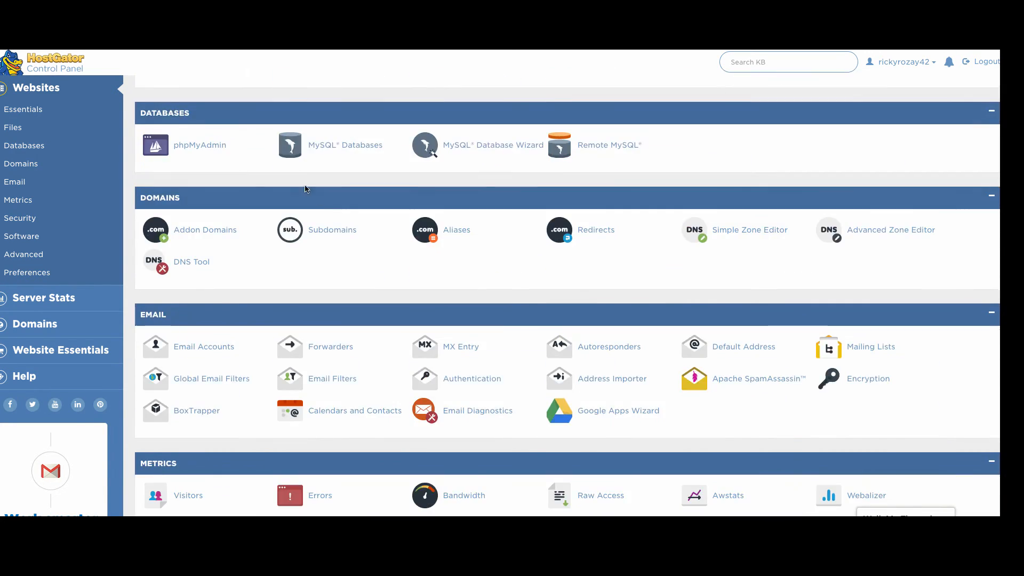
{"action": "scroll", "scroll_direction": "down", "scroll_amount": 3}
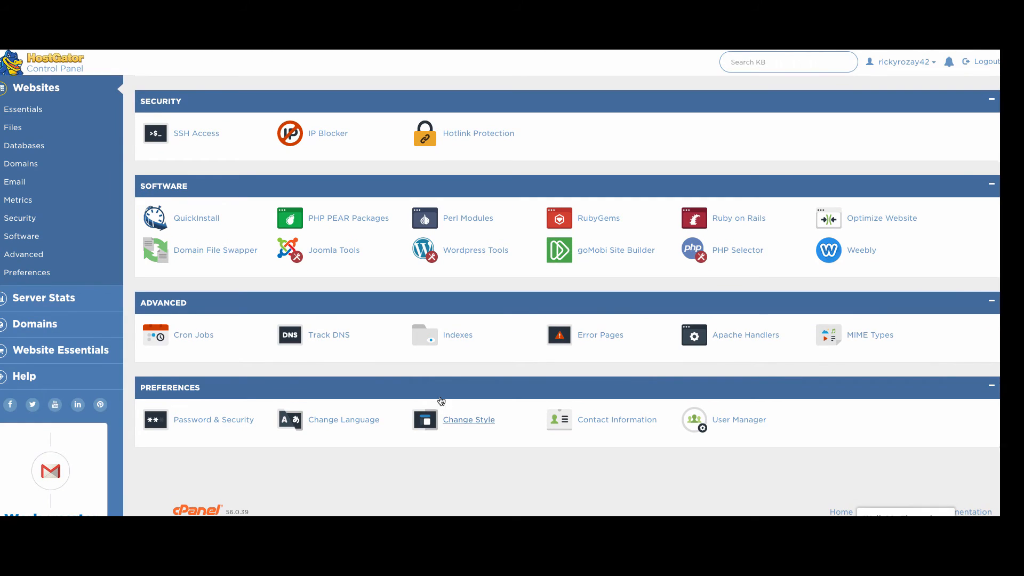
{"action": "left_click", "coordinate": [468, 419]}
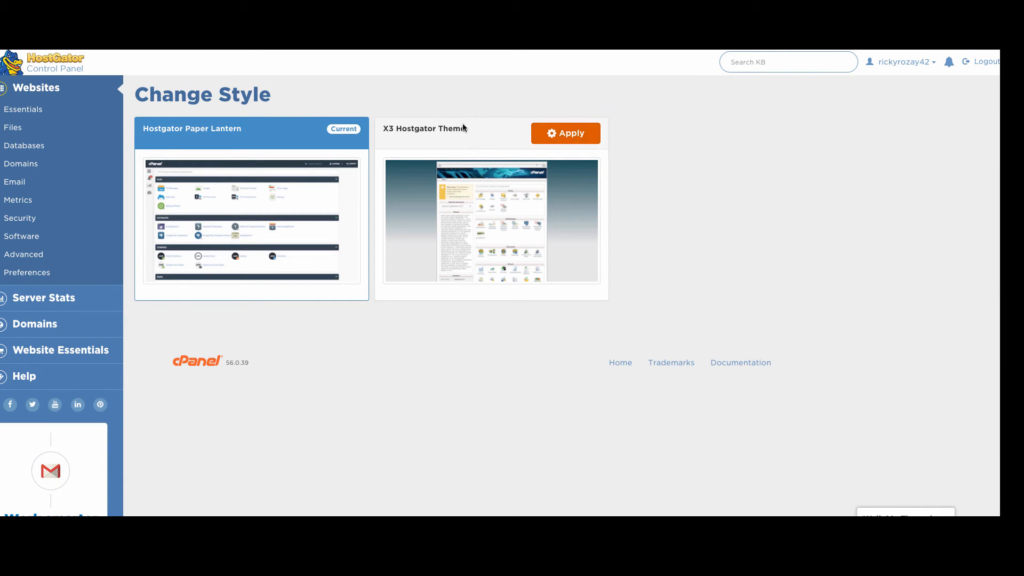
{"action": "left_click", "coordinate": [564, 132]}
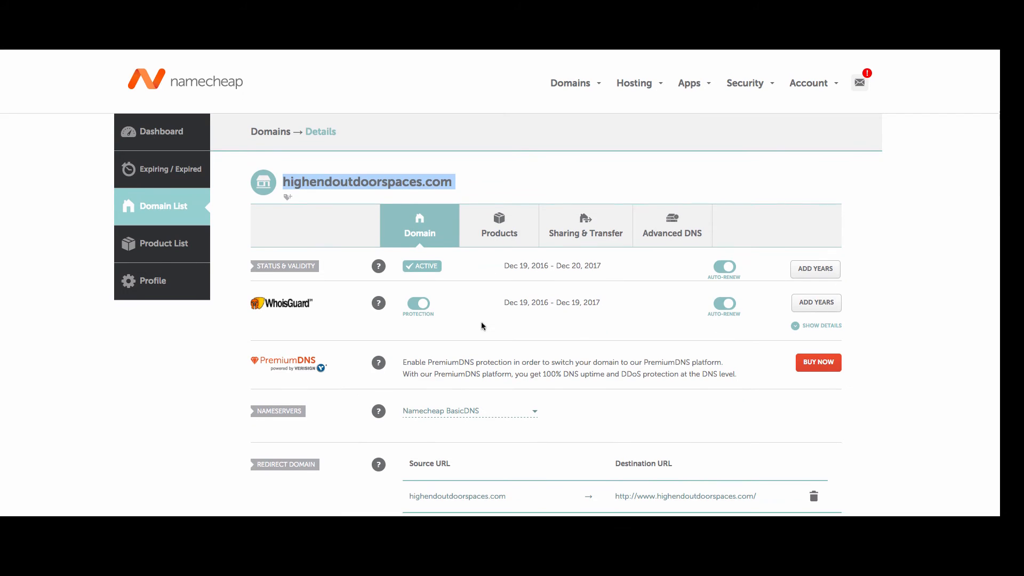
{"action": "mouse_move", "coordinate": [166, 105]}
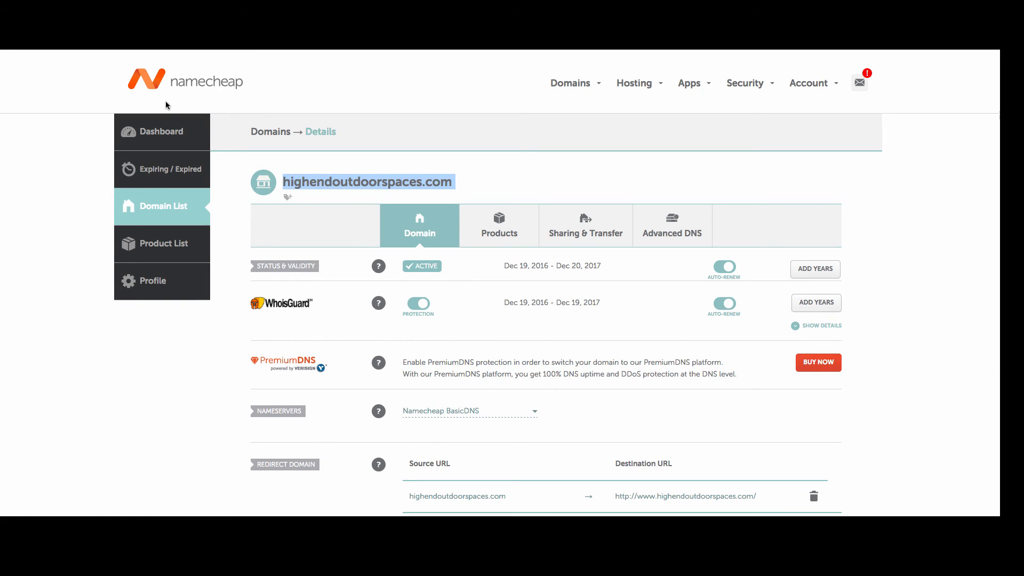
{"action": "mouse_move", "coordinate": [458, 263]}
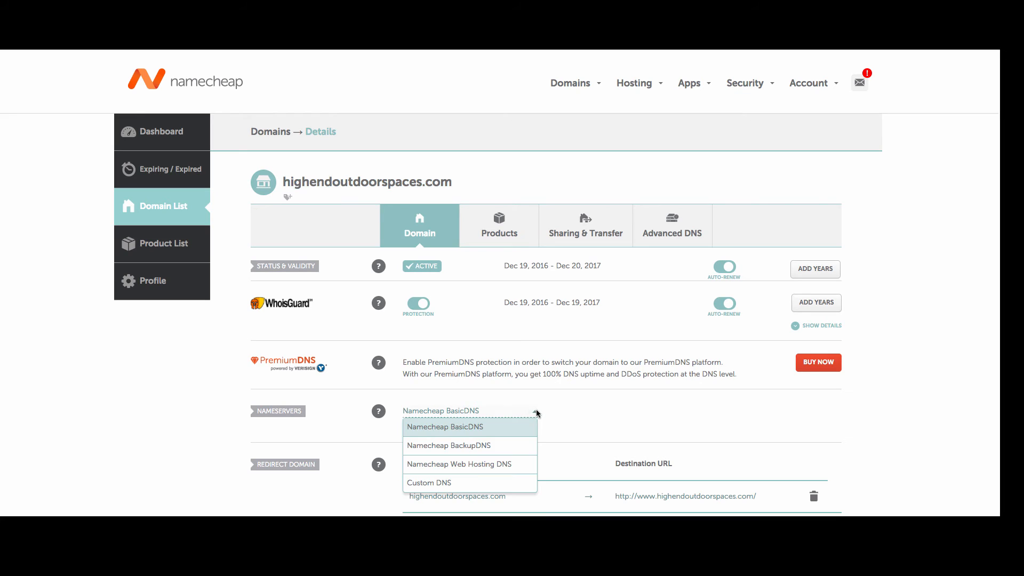
Step: Show the nameserver options, including Custom DNS, for highendoutdoorspaces.com in Namecheap
{"action": "left_click", "coordinate": [429, 482]}
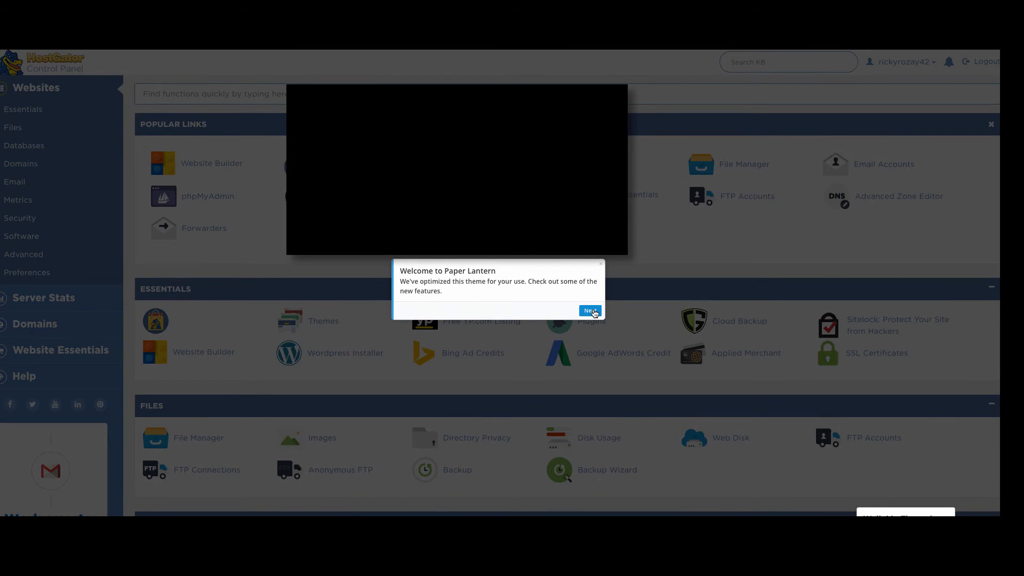
Step: Dismiss the Paper Lantern welcome notice and launch File Manager from Popular Links
{"action": "left_click", "coordinate": [590, 309]}
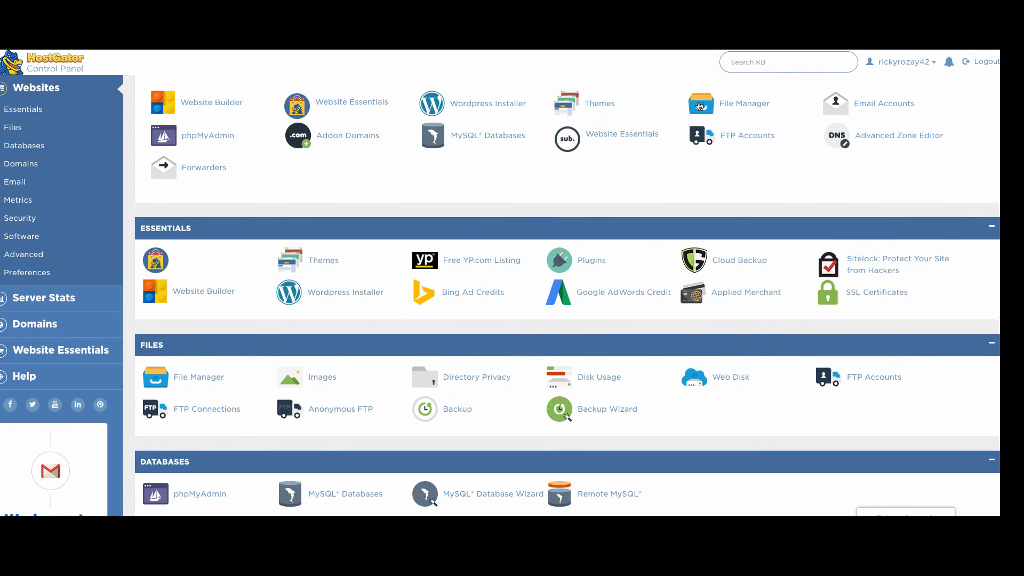
{"action": "left_click", "coordinate": [743, 103]}
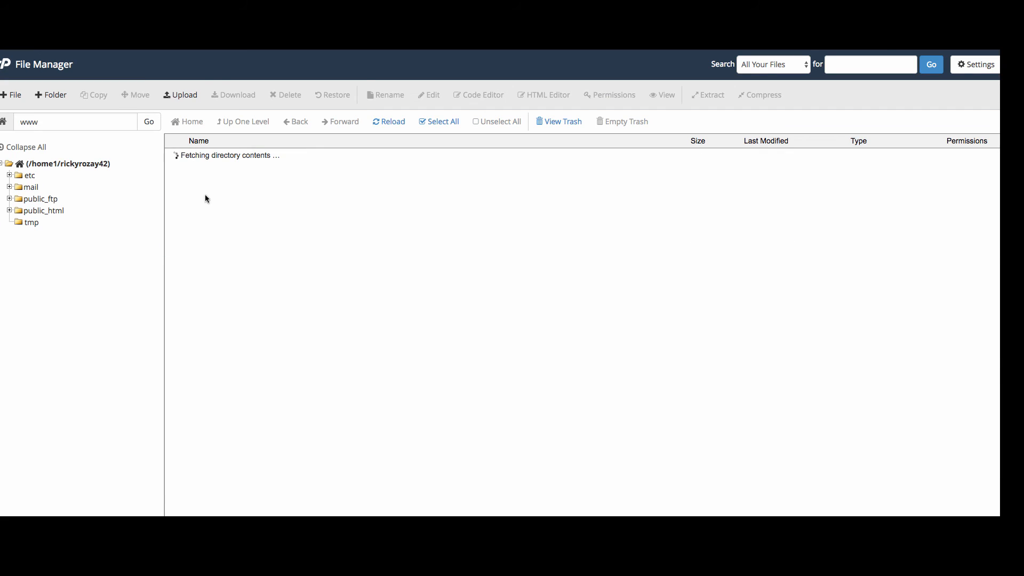
Step: Delete favicon.ico from public_html, confirming its move to the trash
{"action": "right_click", "coordinate": [206, 185]}
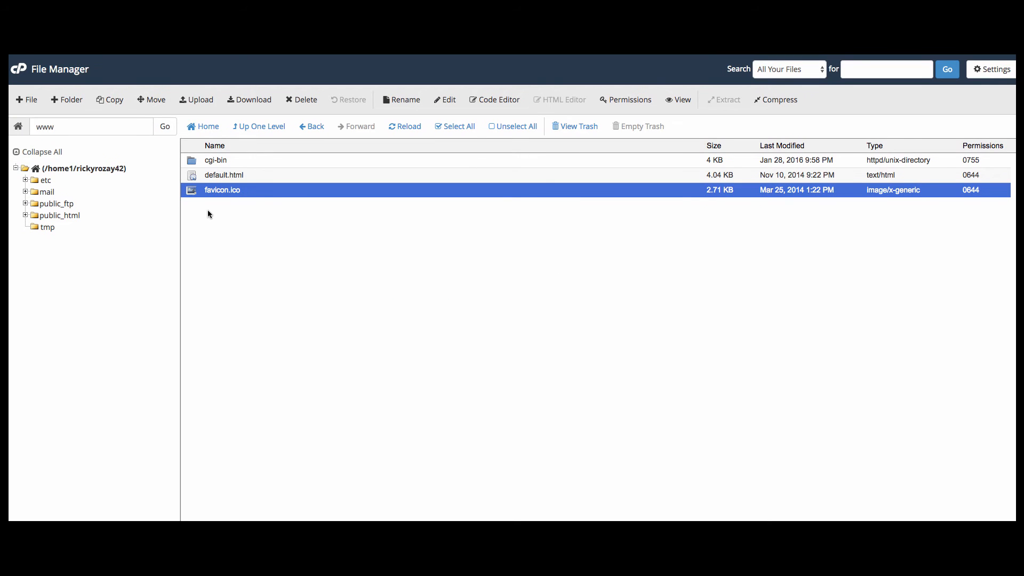
{"action": "mouse_move", "coordinate": [198, 194]}
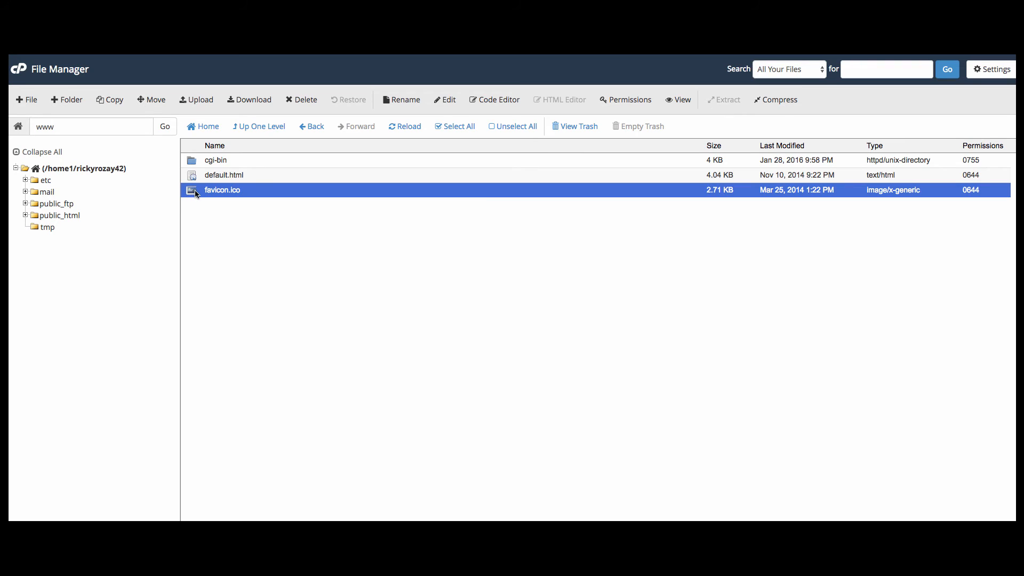
{"action": "mouse_move", "coordinate": [308, 126]}
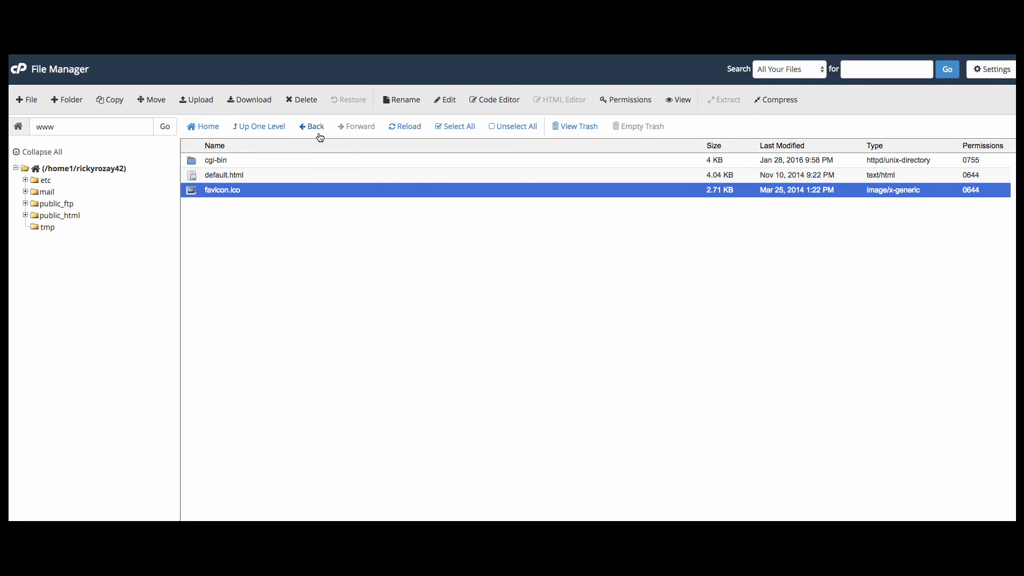
{"action": "mouse_move", "coordinate": [210, 204]}
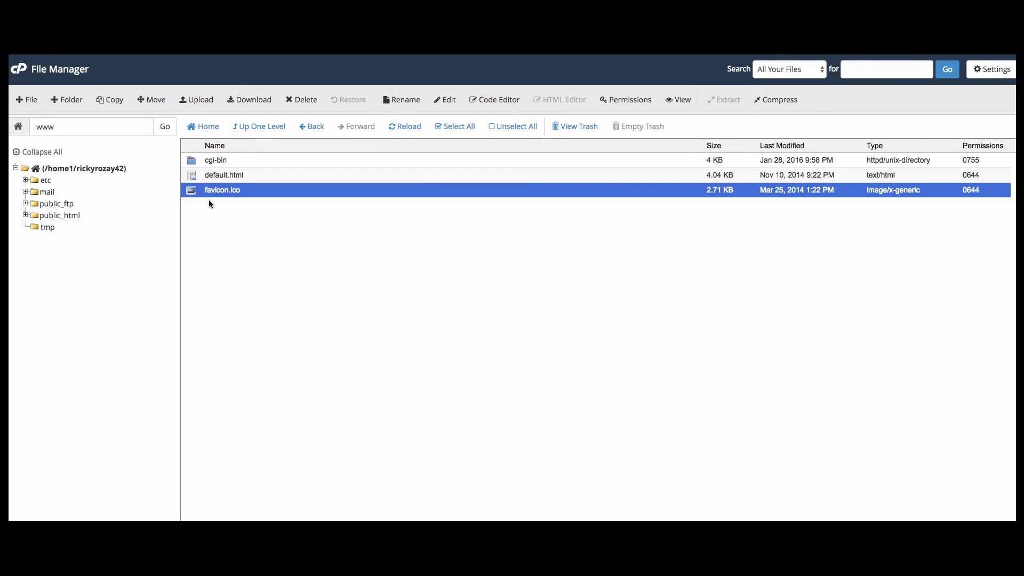
{"action": "mouse_move", "coordinate": [192, 195]}
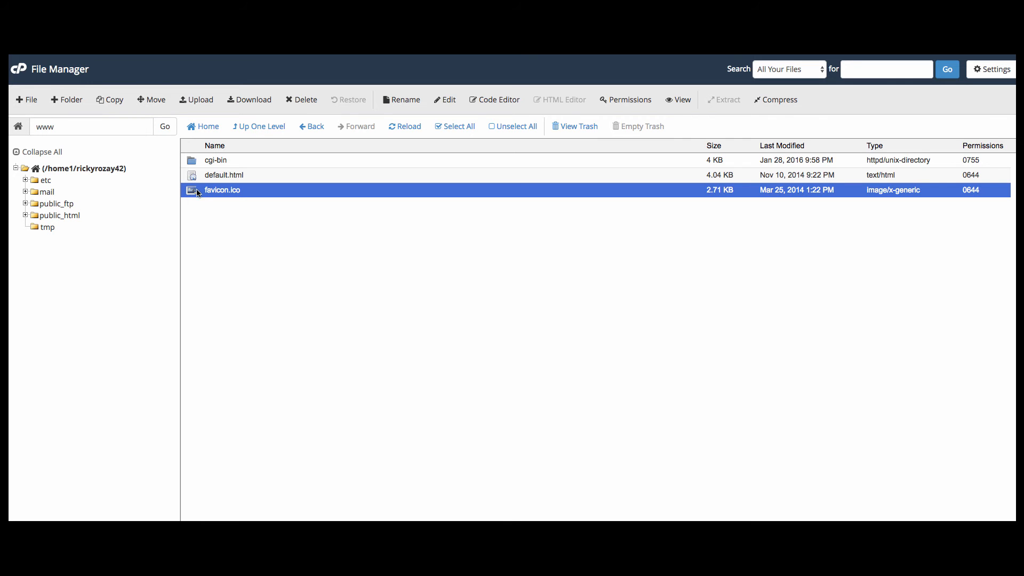
{"action": "right_click", "coordinate": [222, 190]}
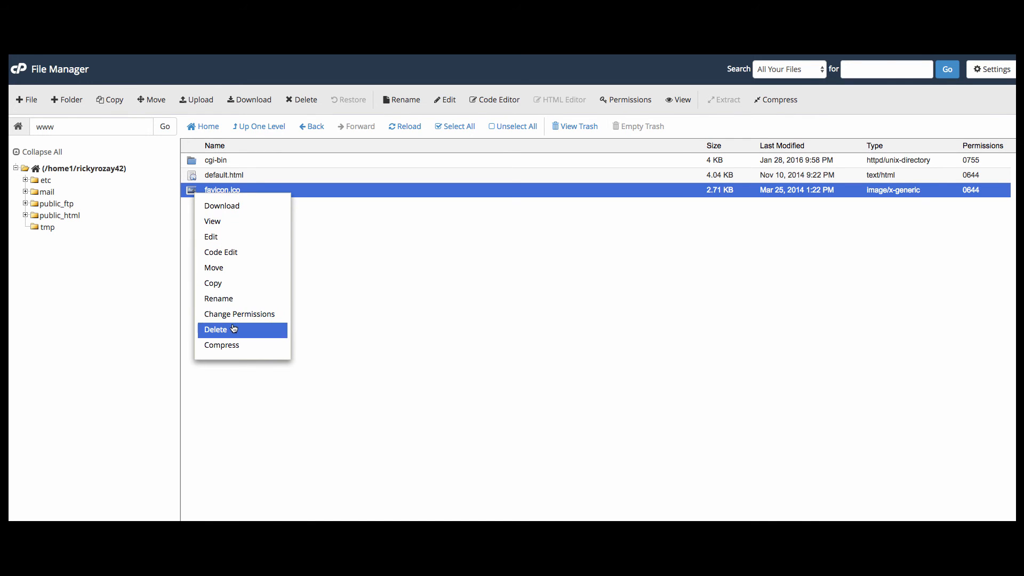
{"action": "left_click", "coordinate": [216, 329]}
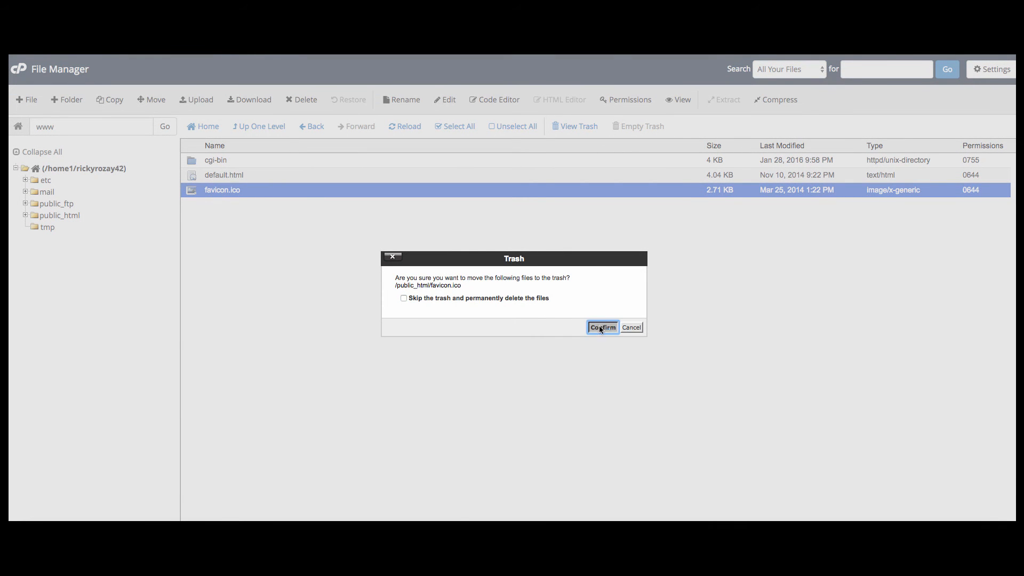
{"action": "left_click", "coordinate": [602, 327]}
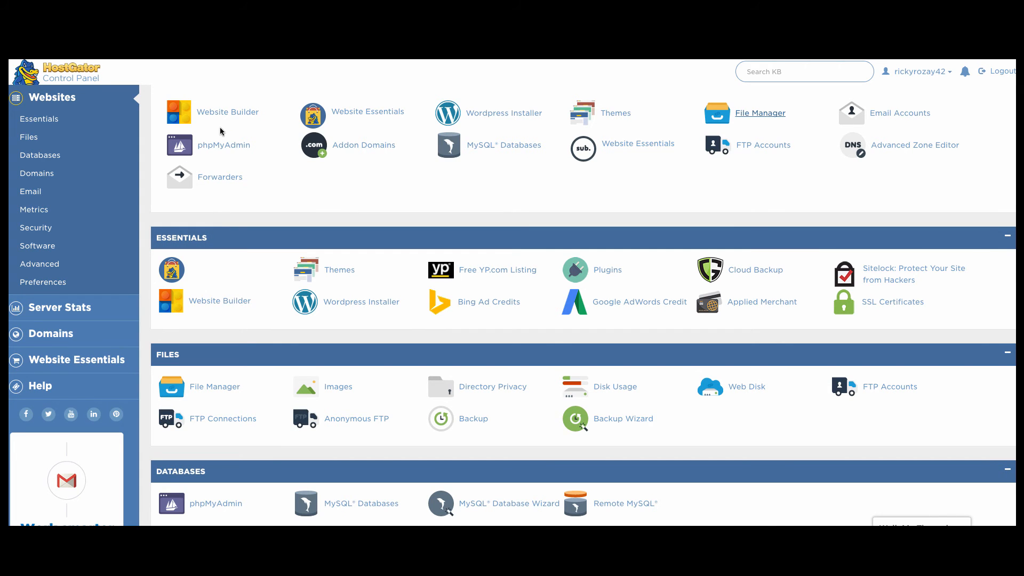
Step: In Email Accounts, start a new mailbox named sales for highendoutdoorspaces.com
{"action": "scroll", "scroll_direction": "down", "scroll_amount": 3}
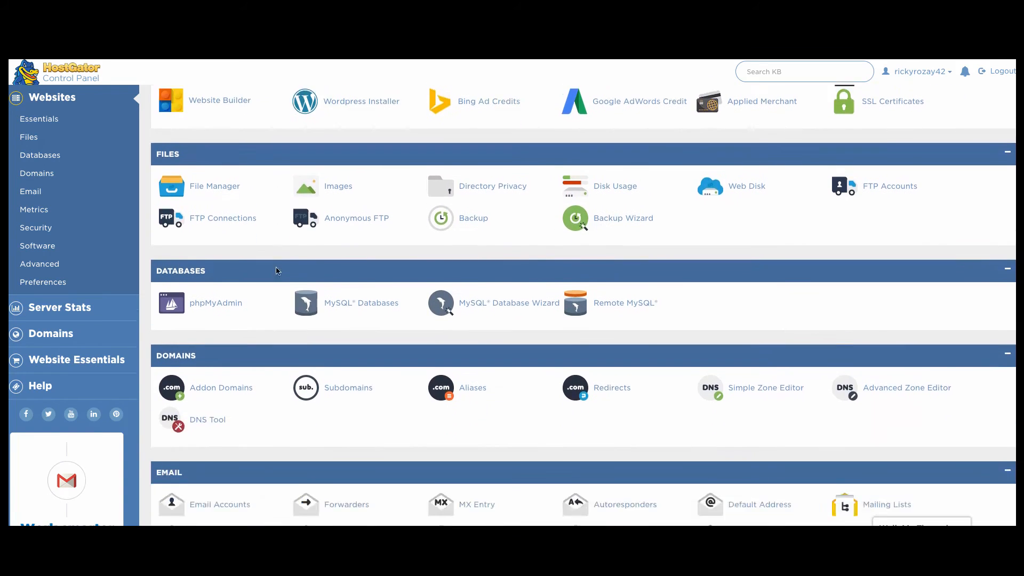
{"action": "scroll", "scroll_direction": "down", "scroll_amount": 3}
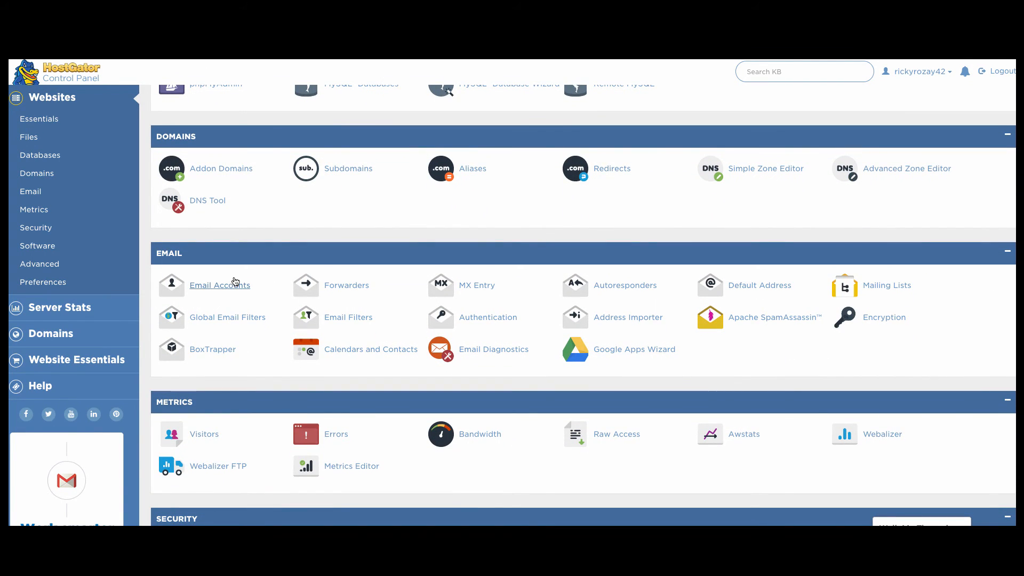
{"action": "left_click", "coordinate": [219, 285]}
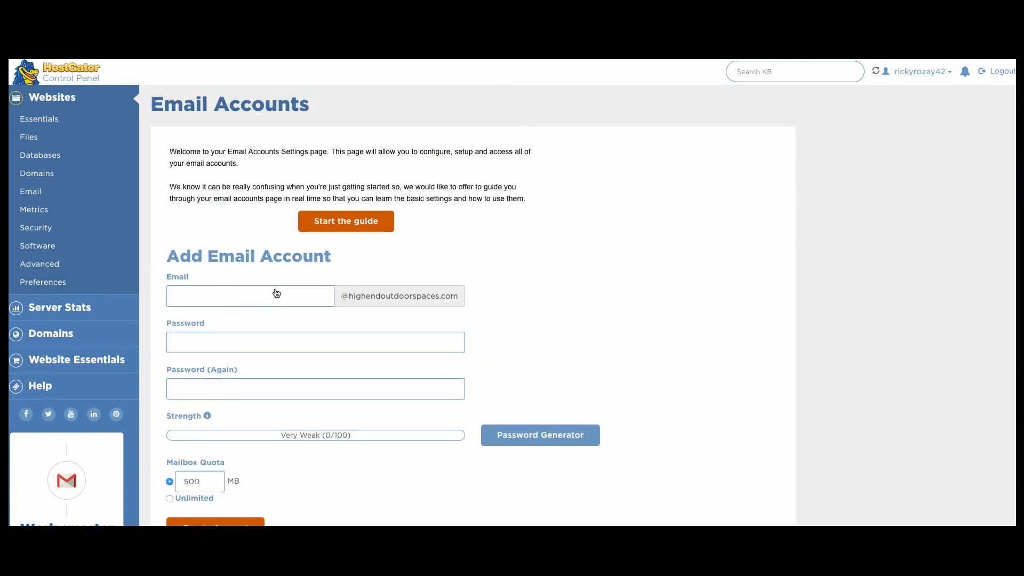
{"action": "left_click", "coordinate": [250, 296]}
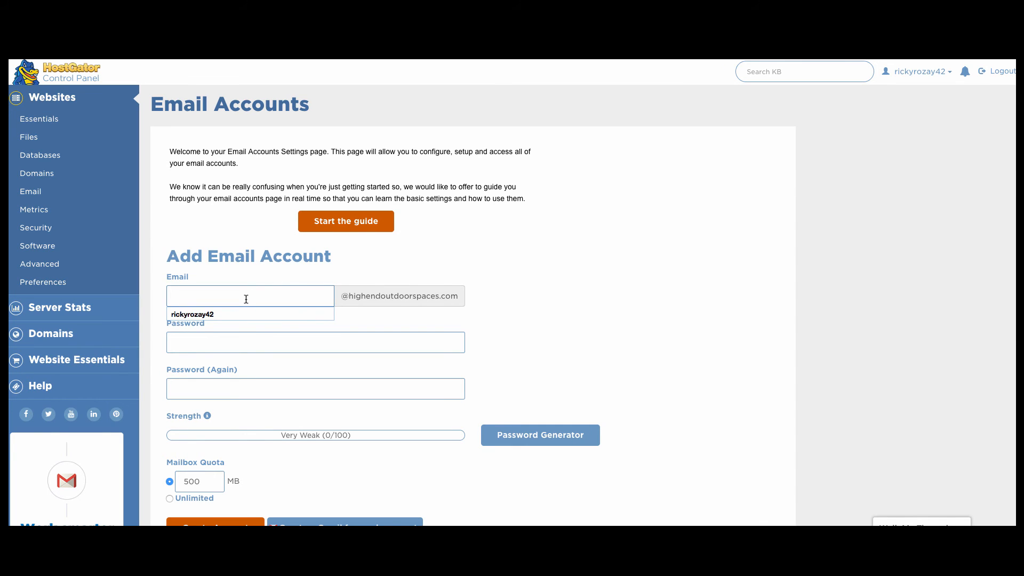
{"action": "mouse_move", "coordinate": [245, 299]}
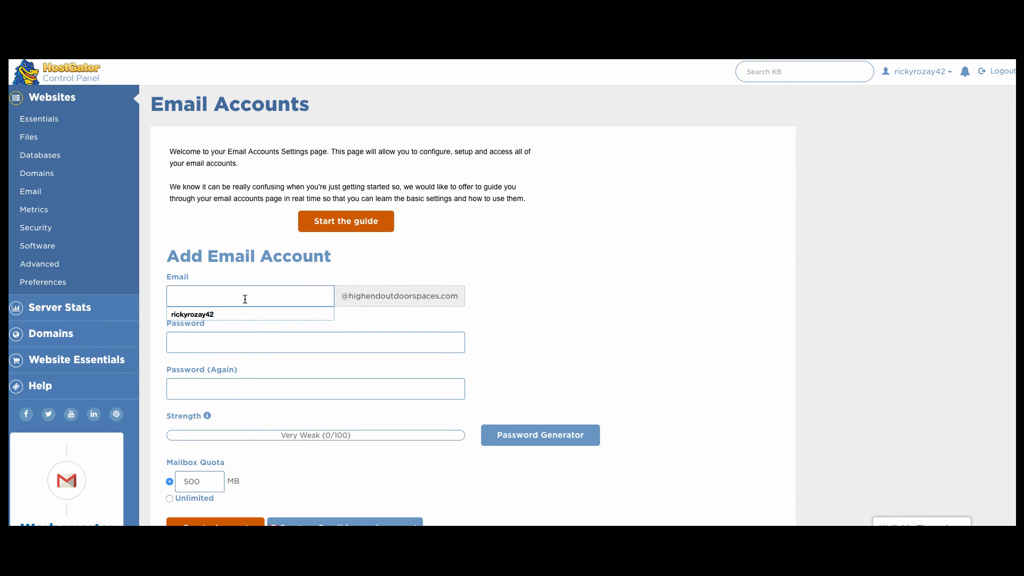
{"action": "type", "text": "sales"}
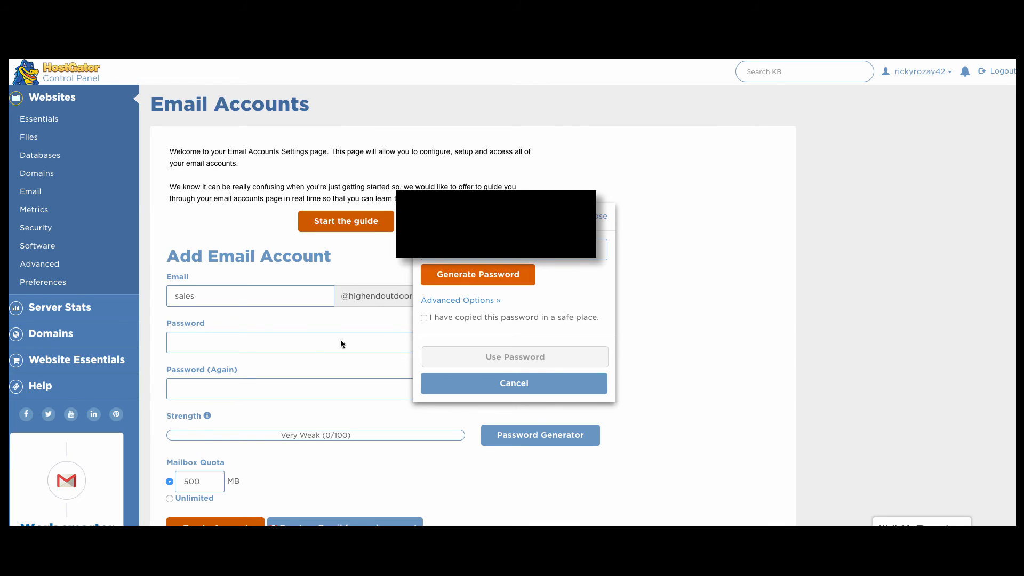
{"action": "mouse_move", "coordinate": [506, 367]}
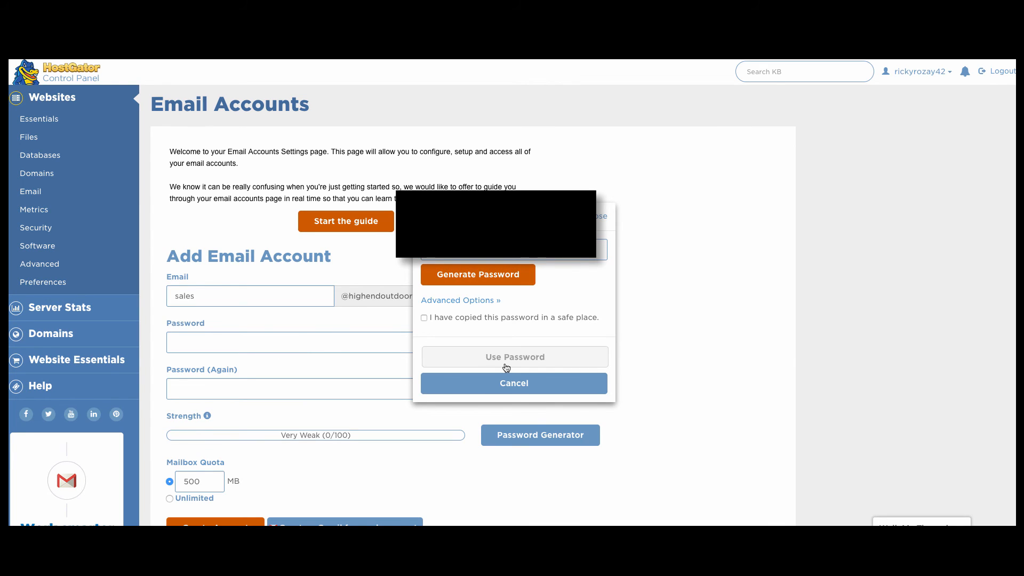
Step: Use the generated strong password and create the sales account with a 500 MB quota
{"action": "left_click", "coordinate": [423, 318]}
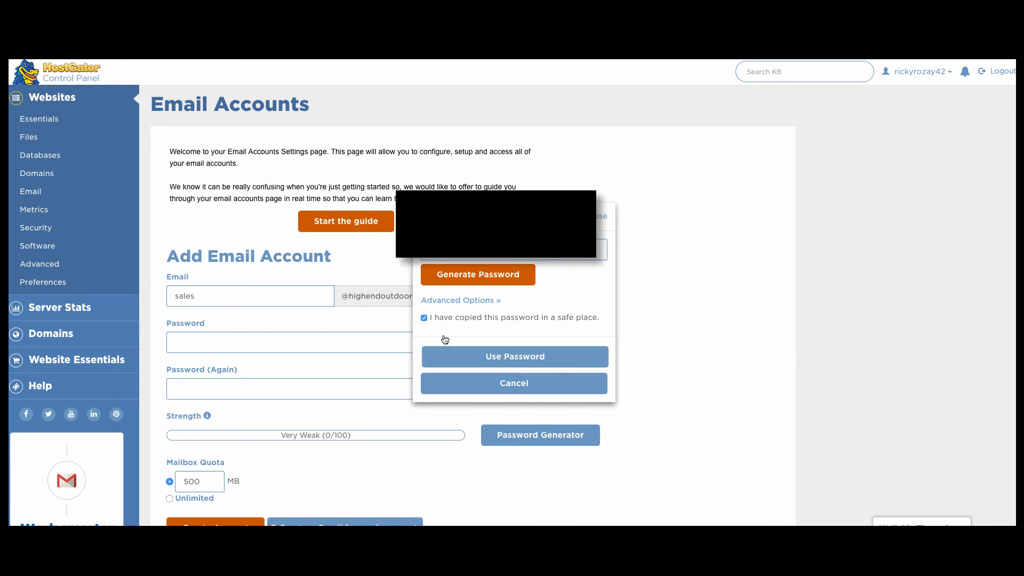
{"action": "left_click", "coordinate": [515, 355]}
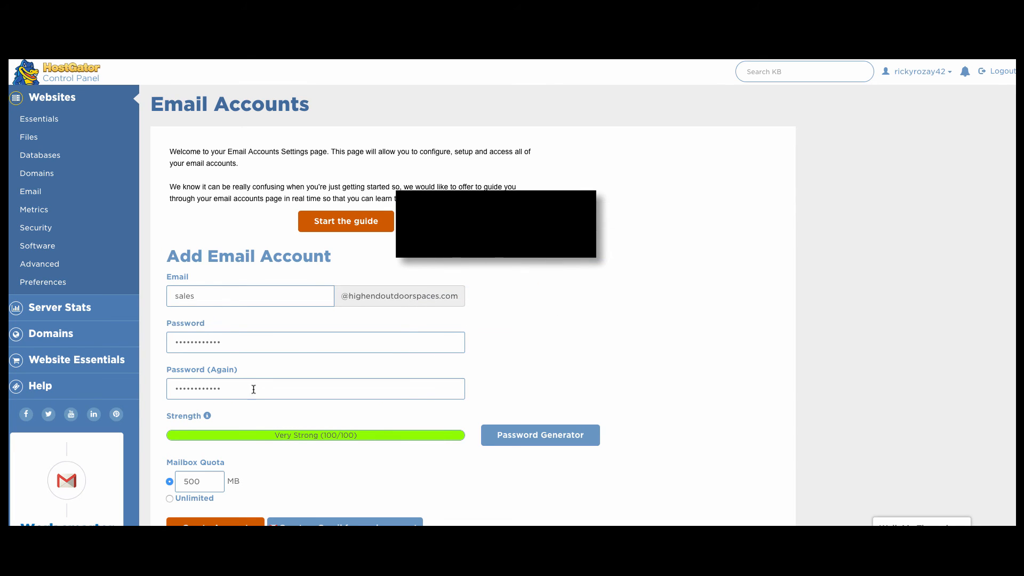
{"action": "scroll", "scroll_direction": "down", "scroll_amount": 3}
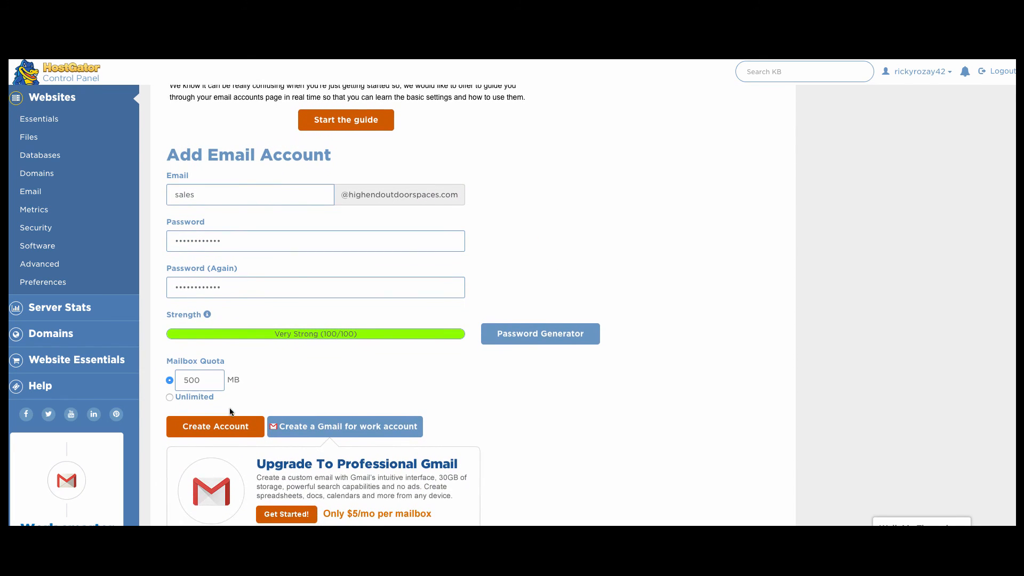
{"action": "left_click", "coordinate": [215, 427]}
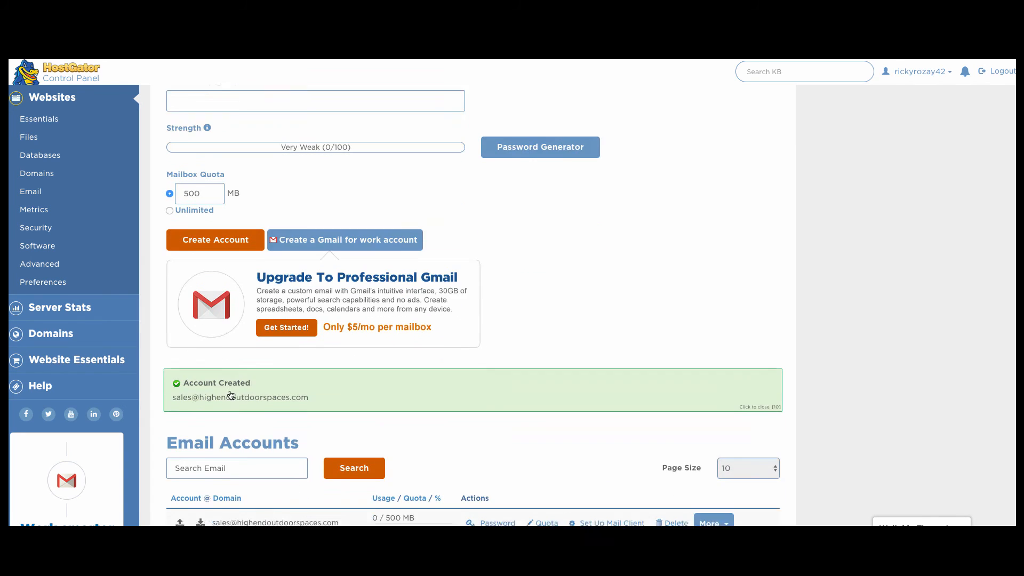
{"action": "scroll", "scroll_direction": "down", "scroll_amount": 3}
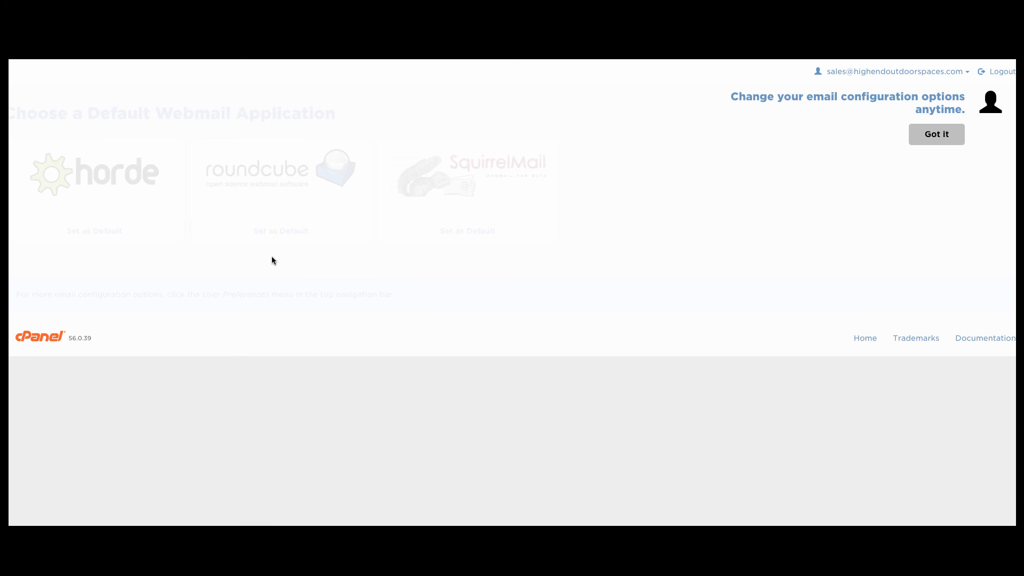
{"action": "mouse_move", "coordinate": [986, 156]}
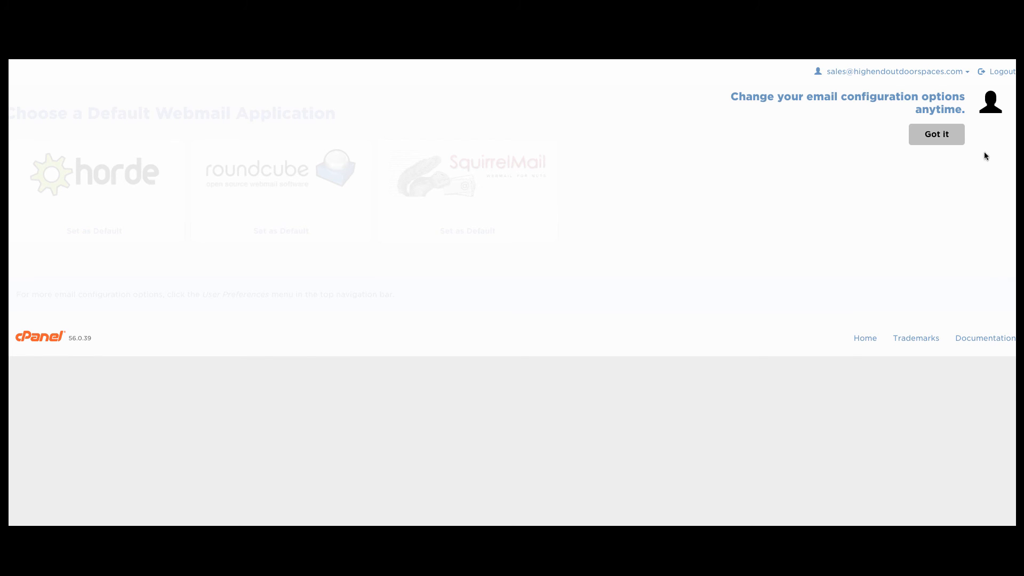
{"action": "left_click", "coordinate": [936, 134]}
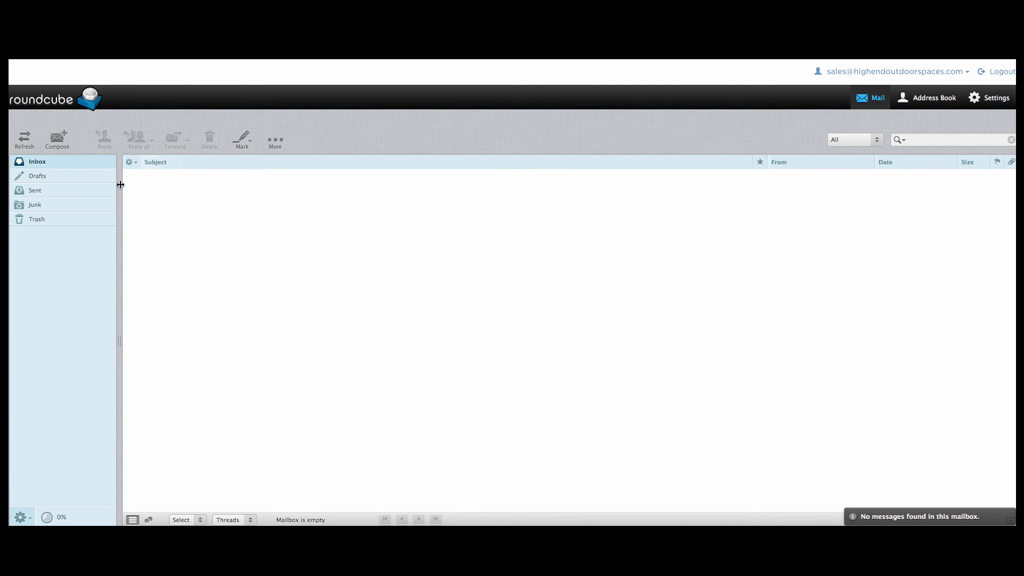
{"action": "mouse_move", "coordinate": [226, 207]}
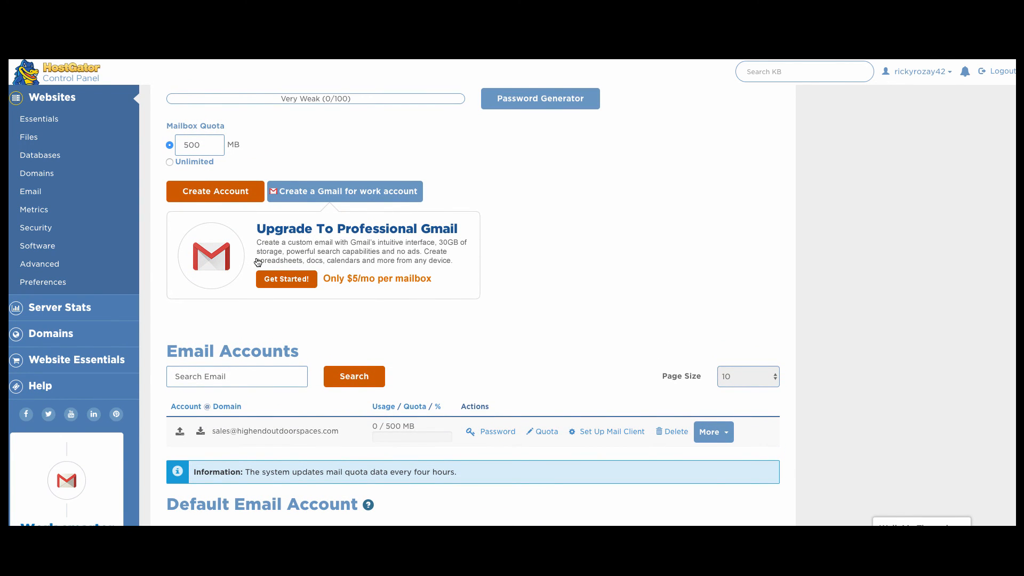
{"action": "mouse_move", "coordinate": [361, 283]}
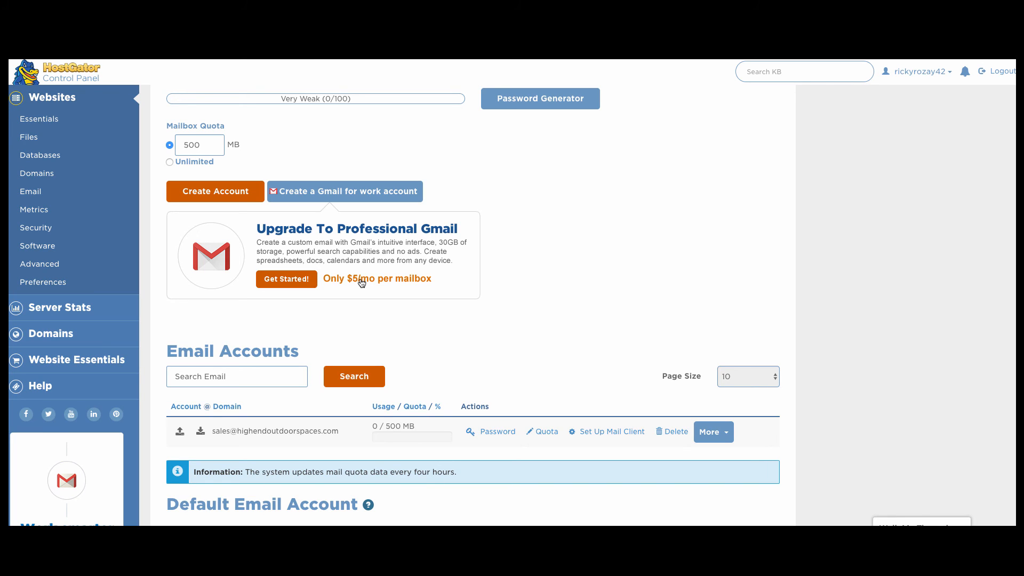
{"action": "mouse_move", "coordinate": [322, 67]}
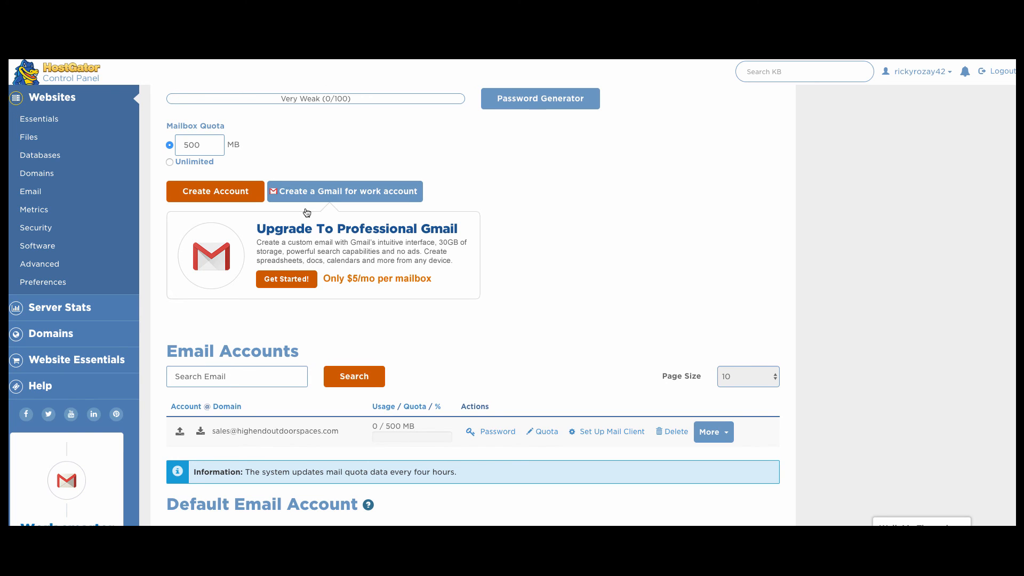
{"action": "mouse_move", "coordinate": [300, 217]}
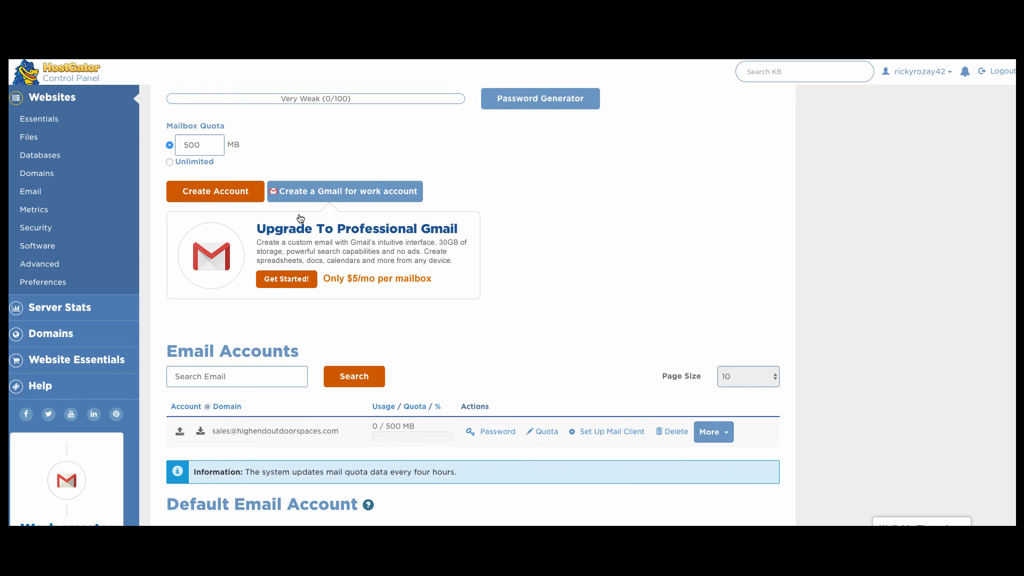
{"action": "scroll", "scroll_direction": "down", "scroll_amount": 3}
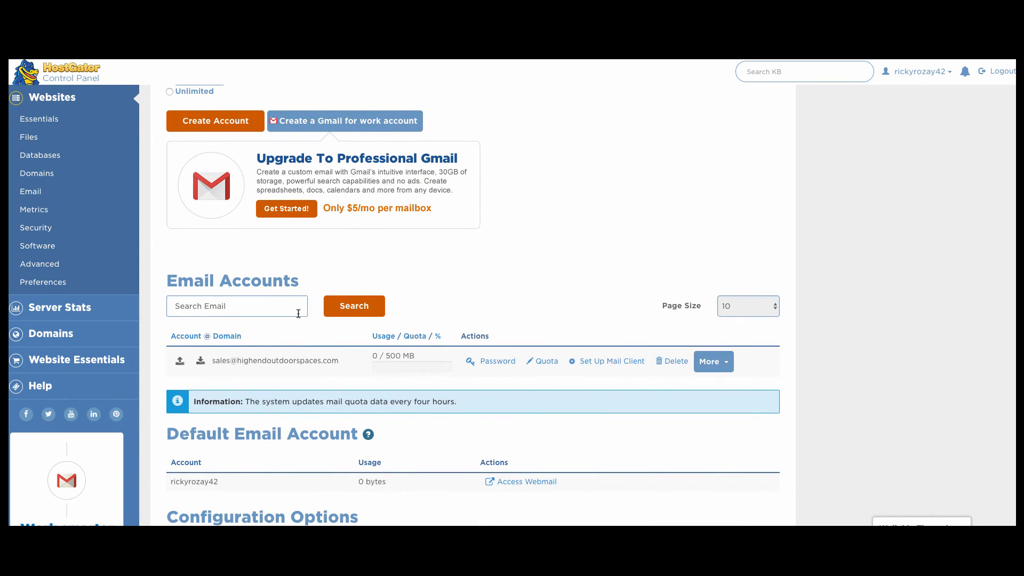
{"action": "mouse_move", "coordinate": [267, 332]}
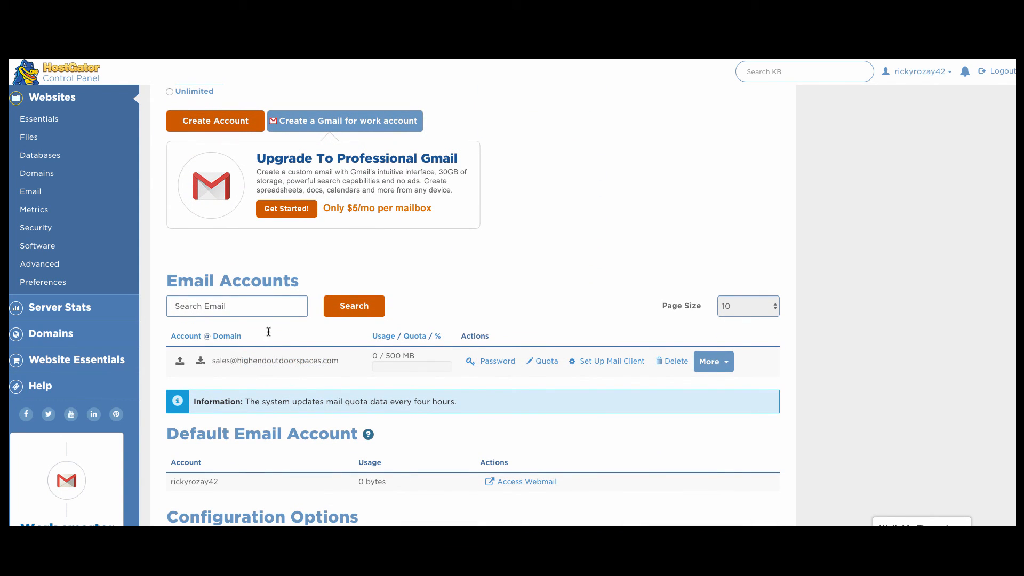
{"action": "mouse_move", "coordinate": [401, 287]}
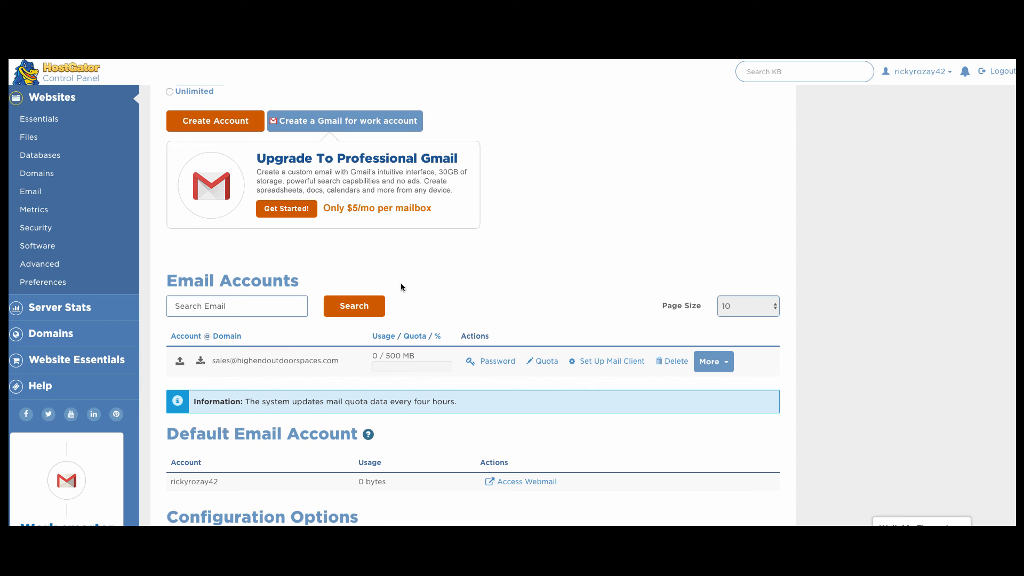
{"action": "scroll", "scroll_direction": "up", "scroll_amount": 3}
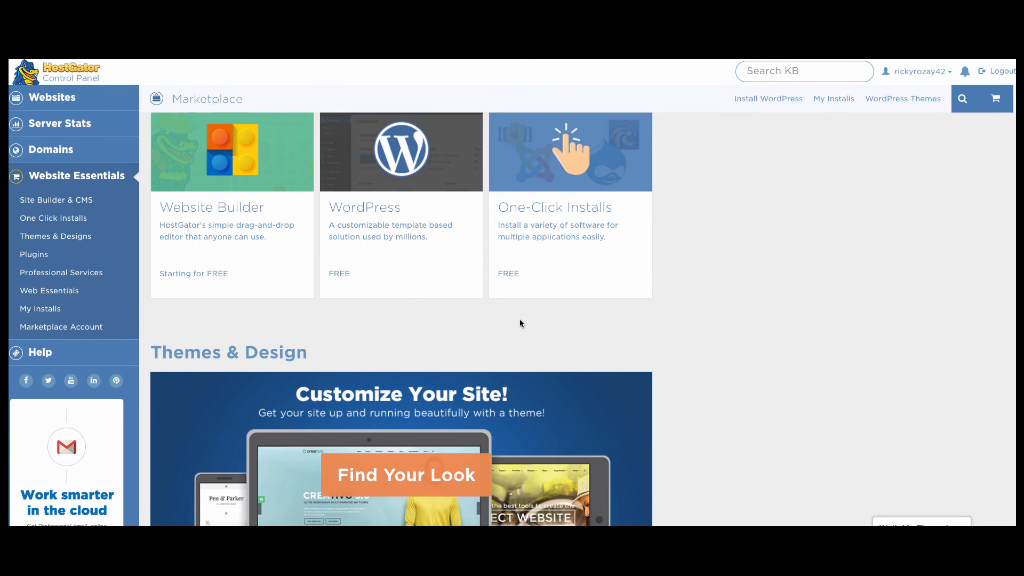
Step: Choose highendoutdoorspaces.com as the WordPress installation domain
{"action": "scroll", "scroll_direction": "down", "scroll_amount": 3}
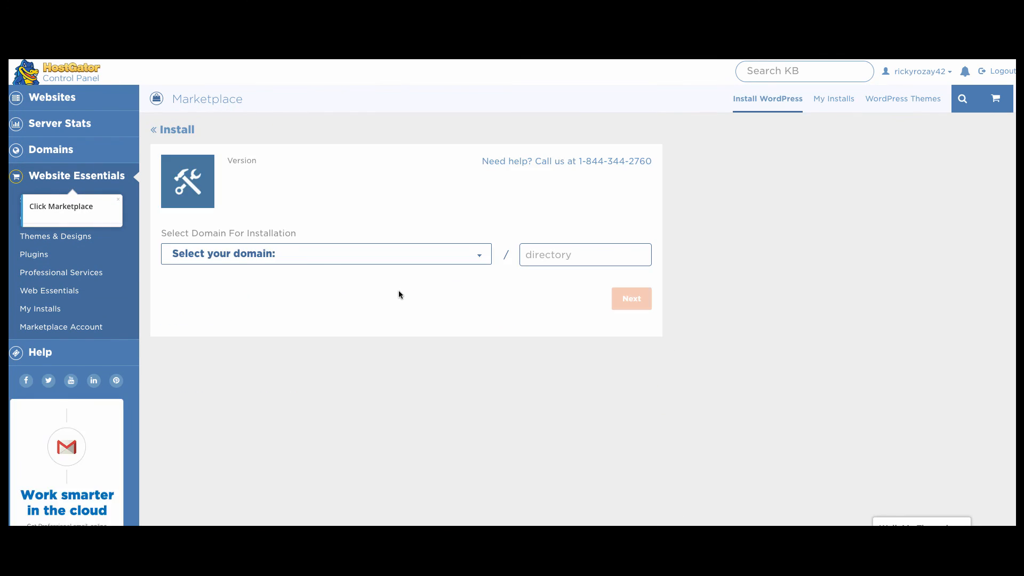
{"action": "left_click", "coordinate": [325, 254]}
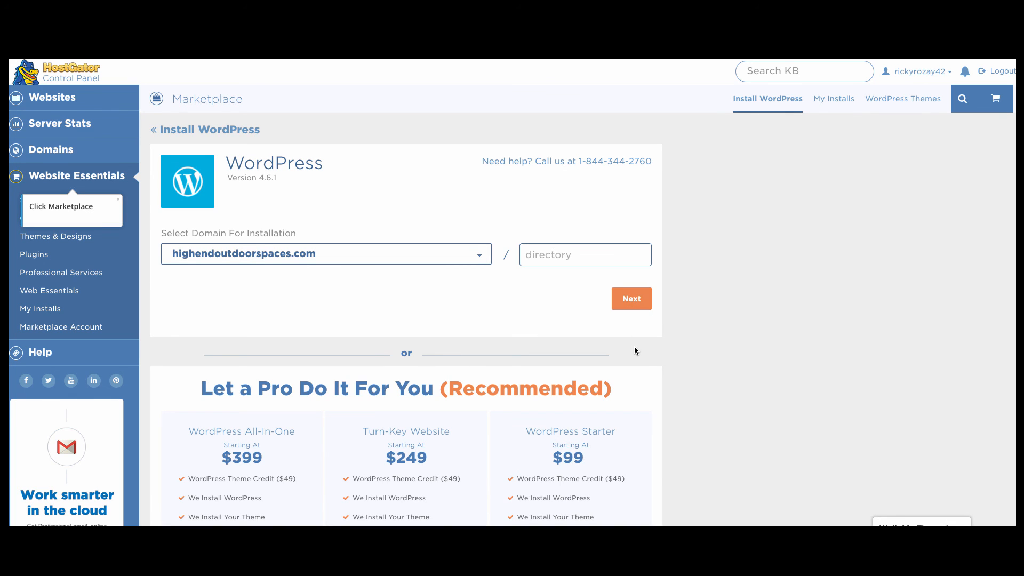
{"action": "scroll", "scroll_direction": "down", "scroll_amount": 3}
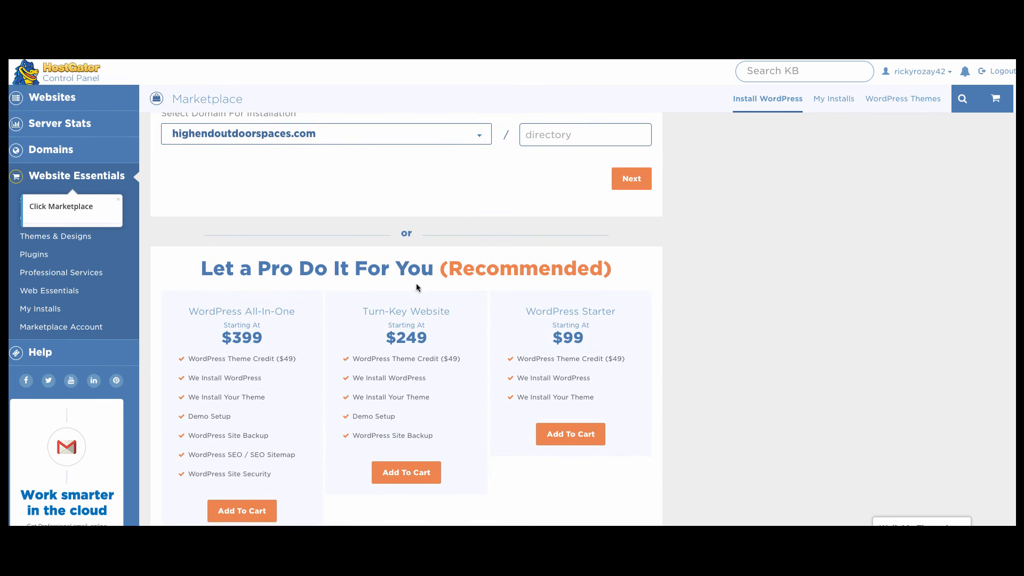
{"action": "mouse_move", "coordinate": [568, 347]}
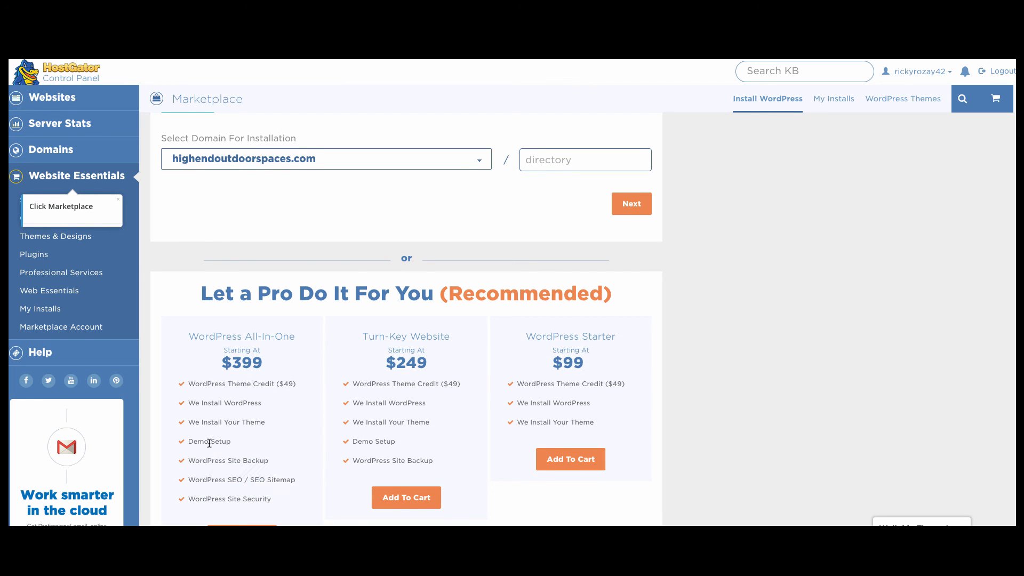
Step: Enter blog title 'High End O…' and admin details, accept the Terms of Service, and launch Install Now
{"action": "left_click", "coordinate": [629, 203]}
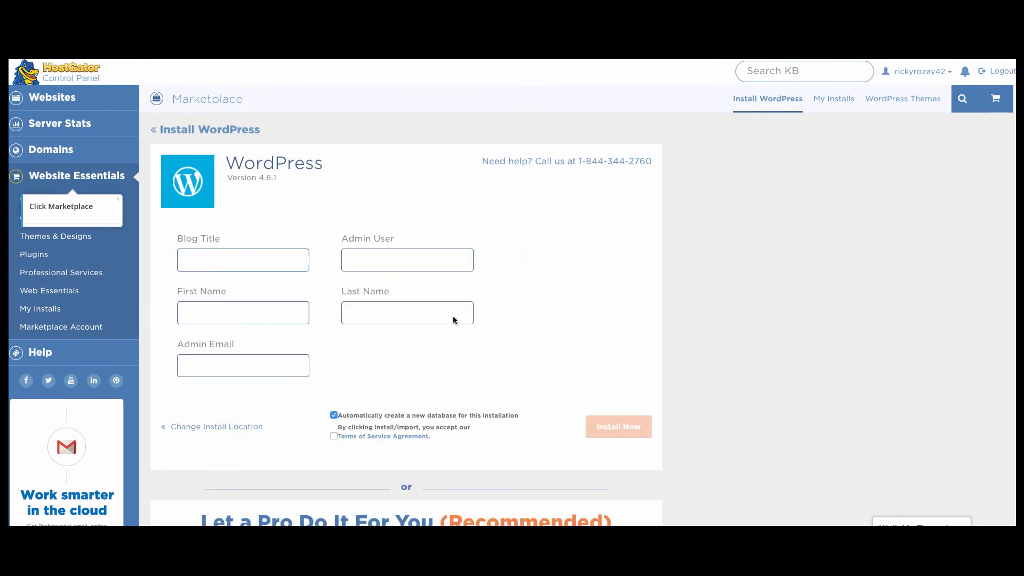
{"action": "left_click", "coordinate": [242, 259]}
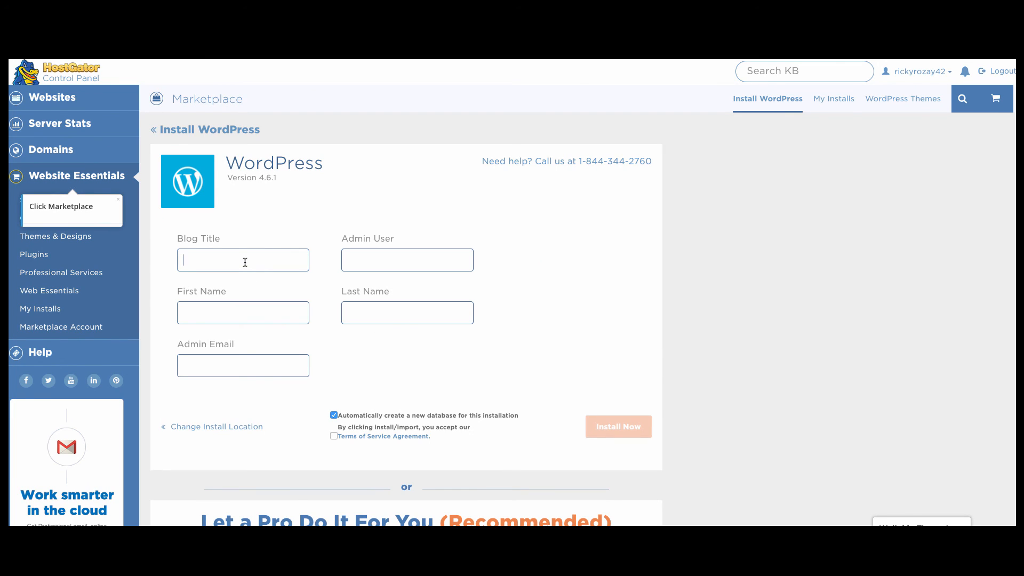
{"action": "type", "text": "High End O"}
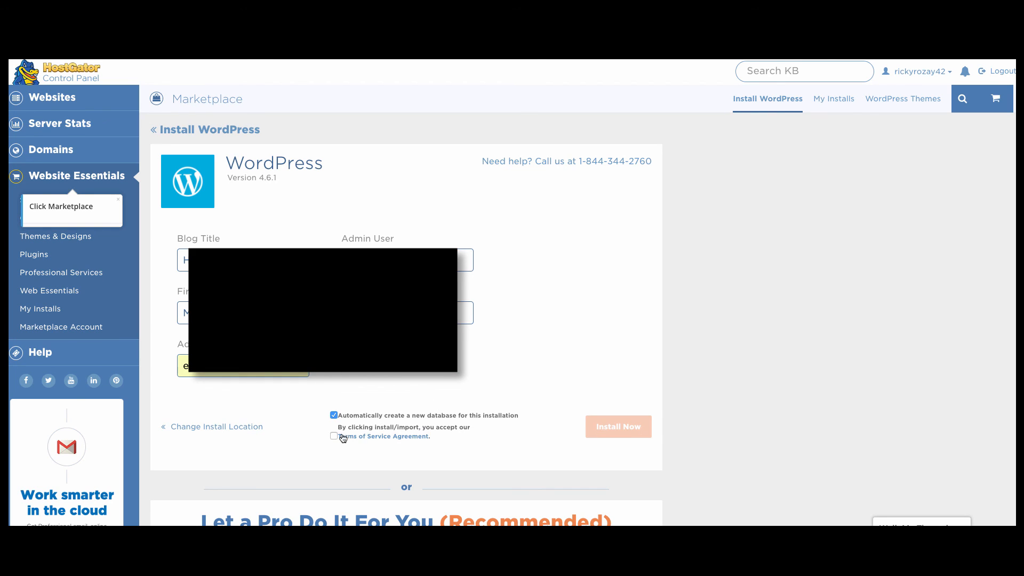
{"action": "left_click", "coordinate": [333, 436]}
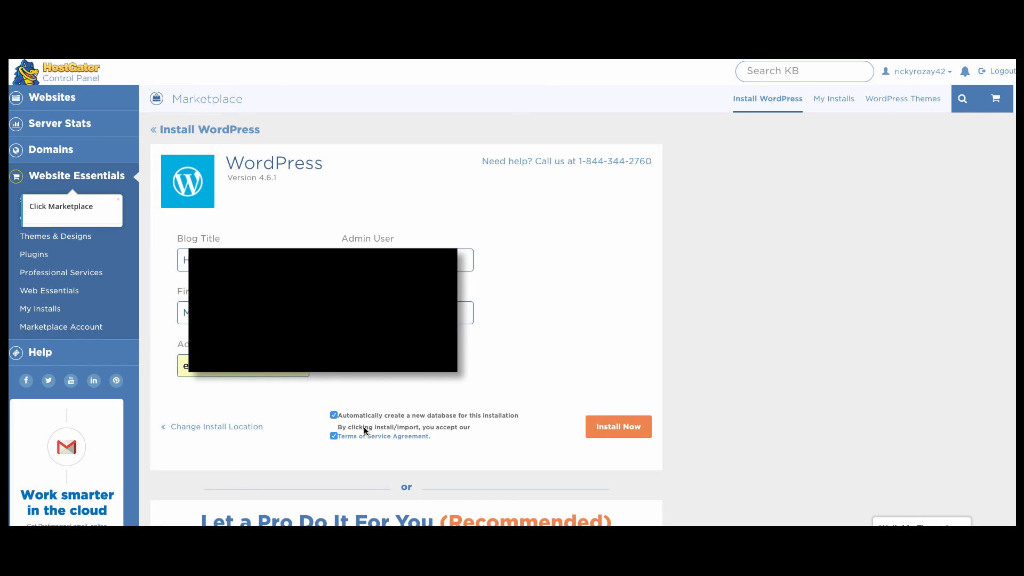
{"action": "left_click", "coordinate": [617, 427]}
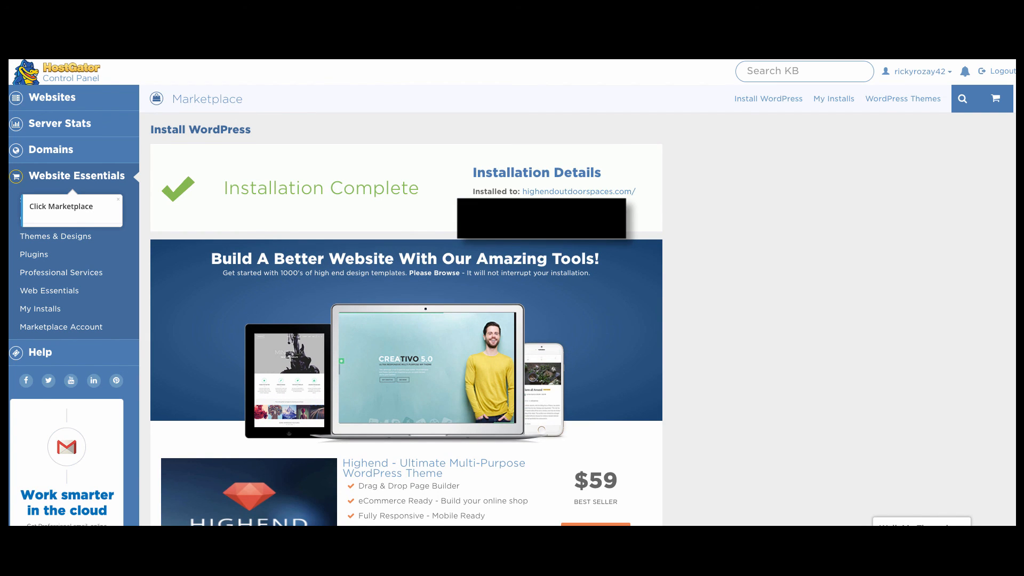
{"action": "mouse_move", "coordinate": [558, 194]}
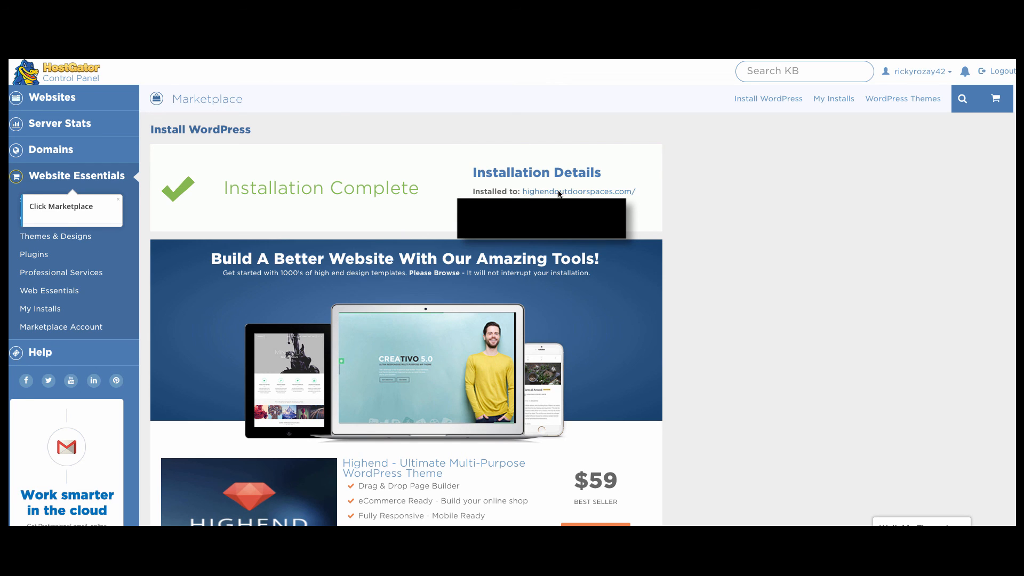
Step: Visit highendoutdoorspaces.com from the Installation Complete screen to see the Coming Soon page
{"action": "left_click", "coordinate": [577, 192]}
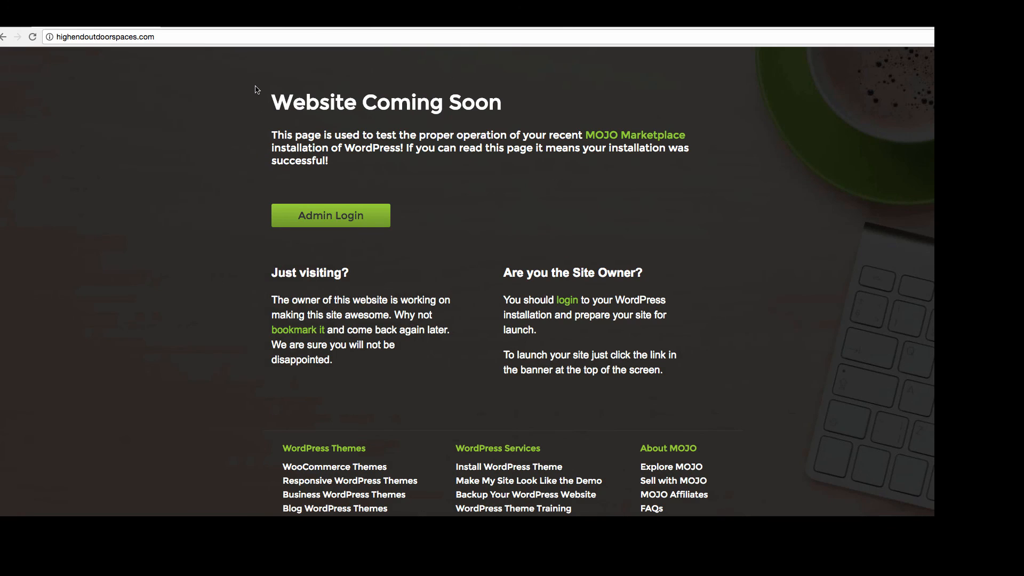
{"action": "mouse_move", "coordinate": [216, 108]}
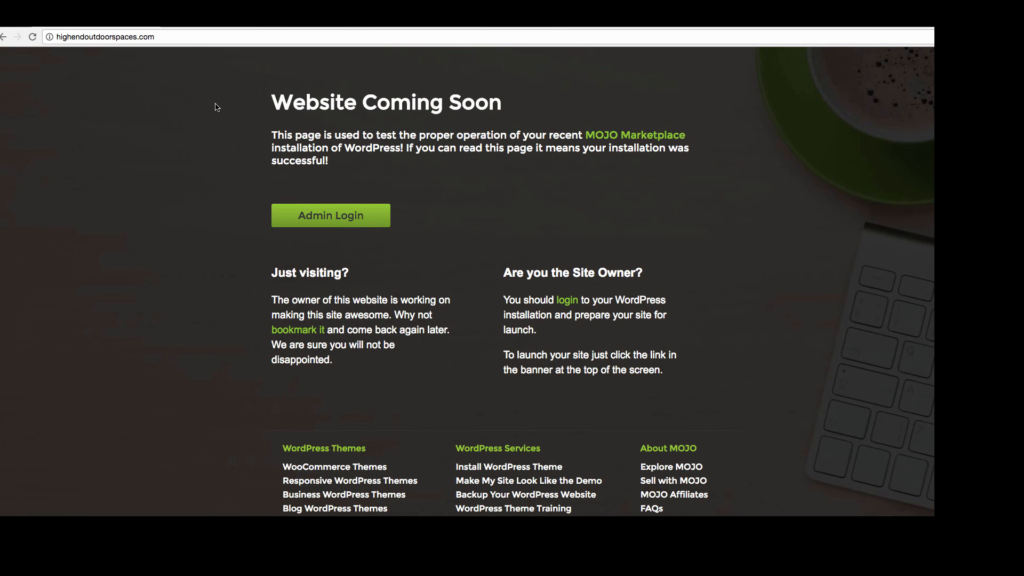
{"action": "mouse_move", "coordinate": [206, 105]}
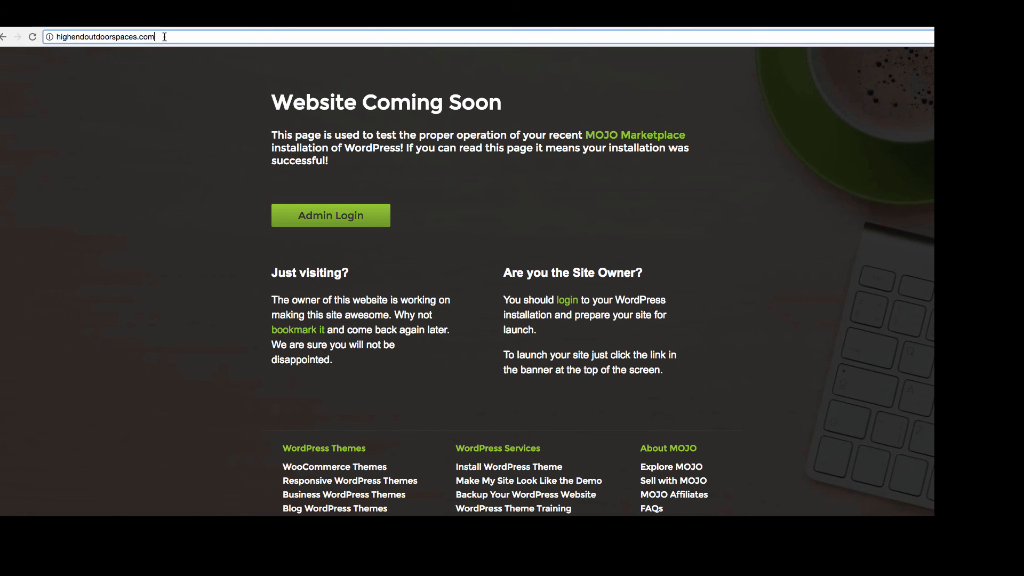
Step: Go to /wp-admin and log in with the admin username and password
{"action": "type", "text": "/"}
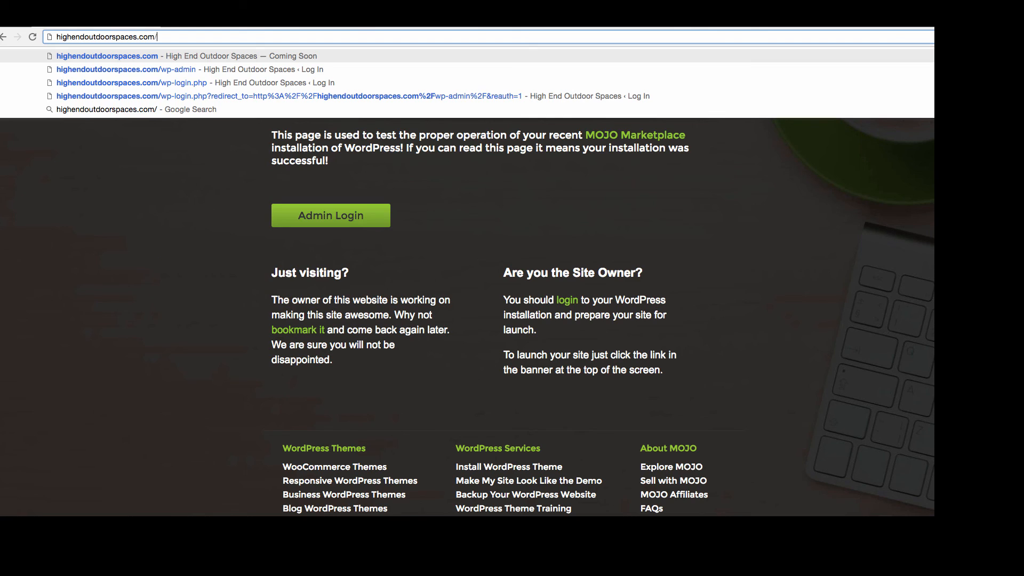
{"action": "type", "text": "wp-admin%2F&reauth=1"}
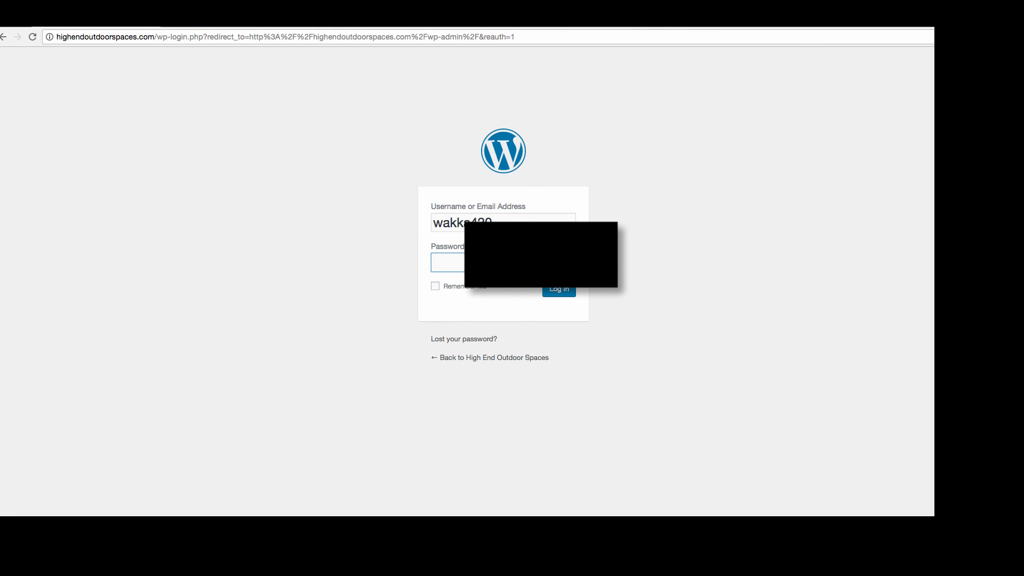
{"action": "type", "text": "password"}
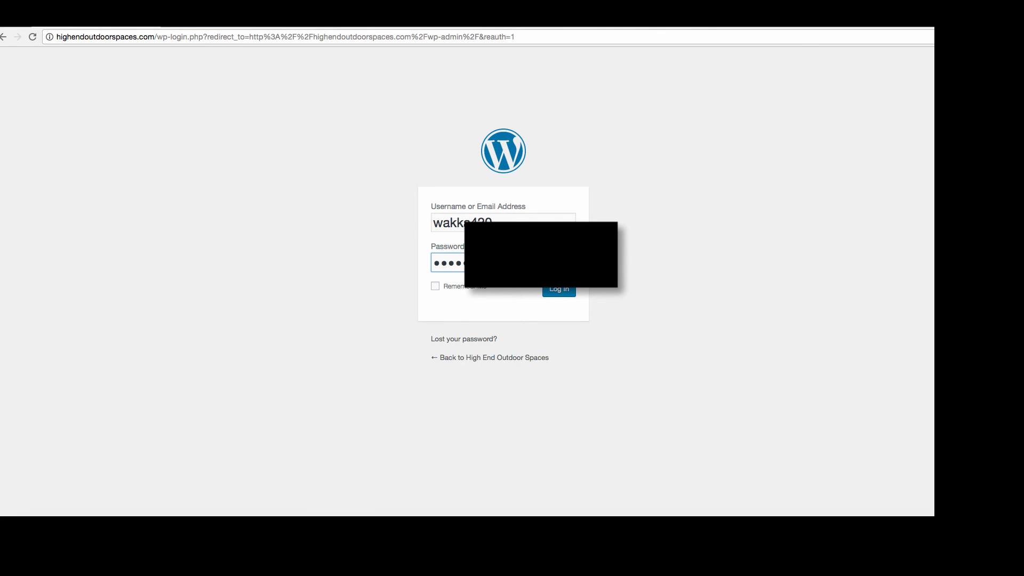
{"action": "left_click", "coordinate": [558, 289]}
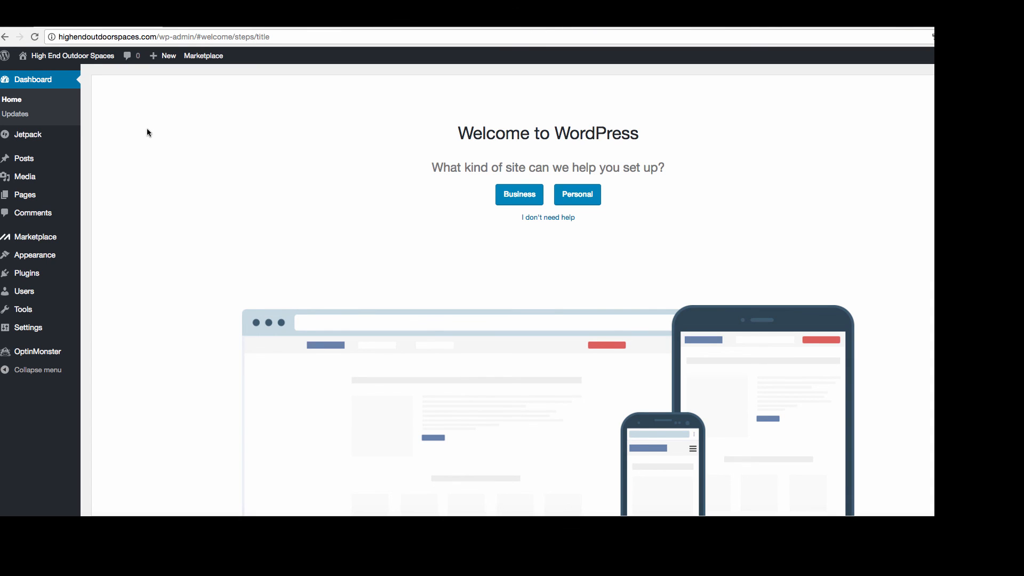
{"action": "mouse_move", "coordinate": [38, 229]}
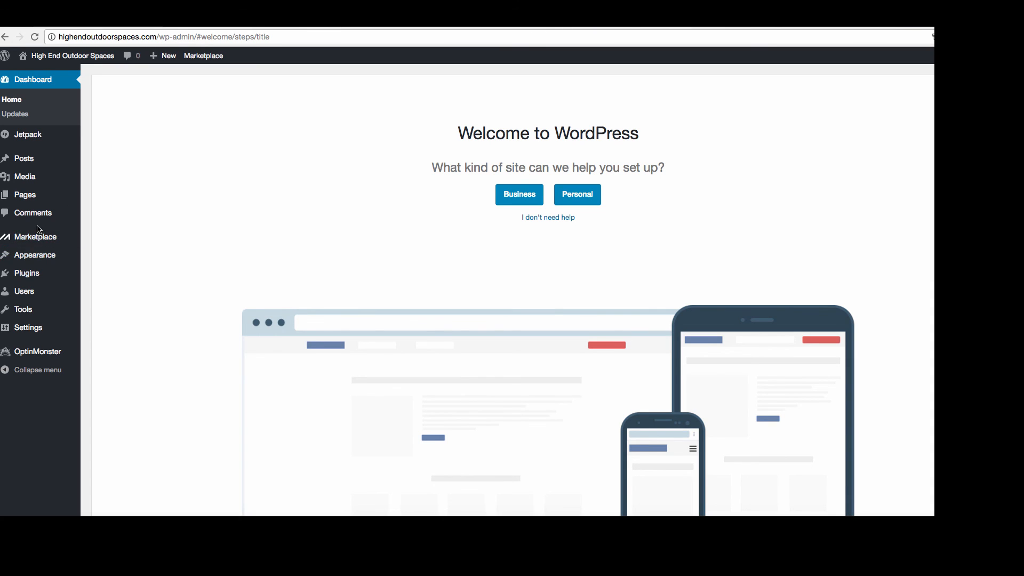
{"action": "mouse_move", "coordinate": [36, 237]}
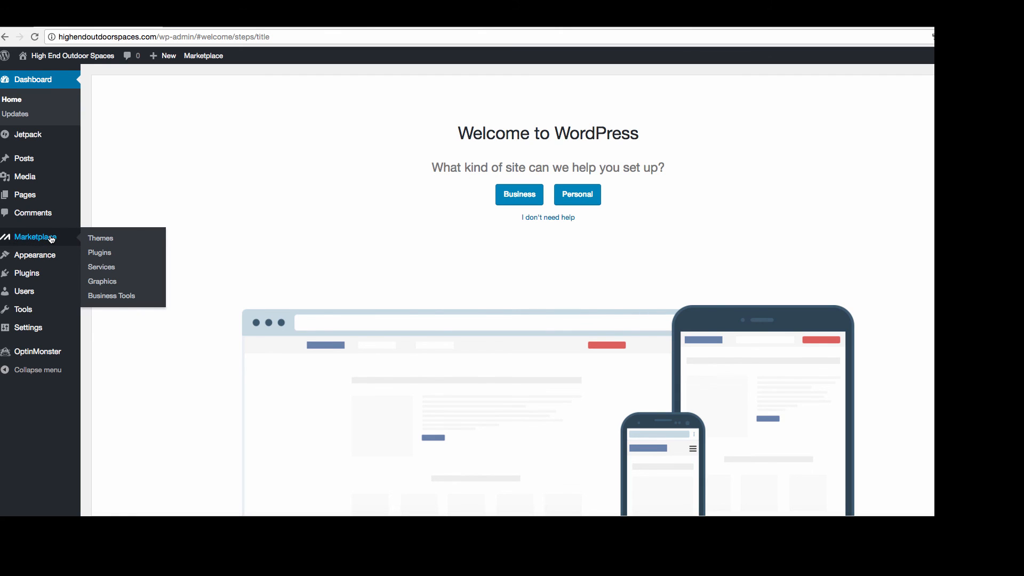
{"action": "mouse_move", "coordinate": [25, 195]}
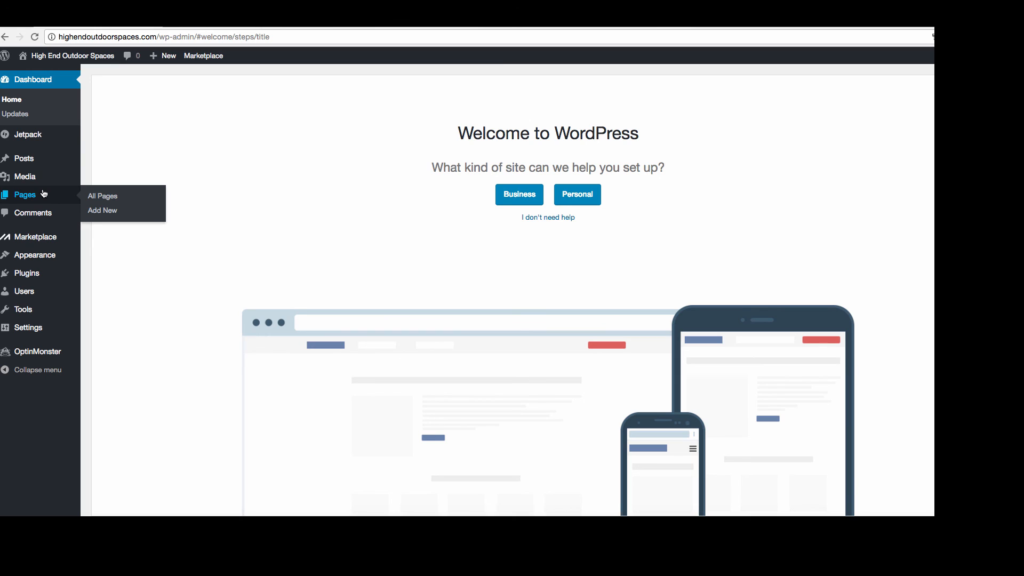
Step: Show Pages > All Pages, listing only the Sample Page
{"action": "right_click", "coordinate": [25, 195]}
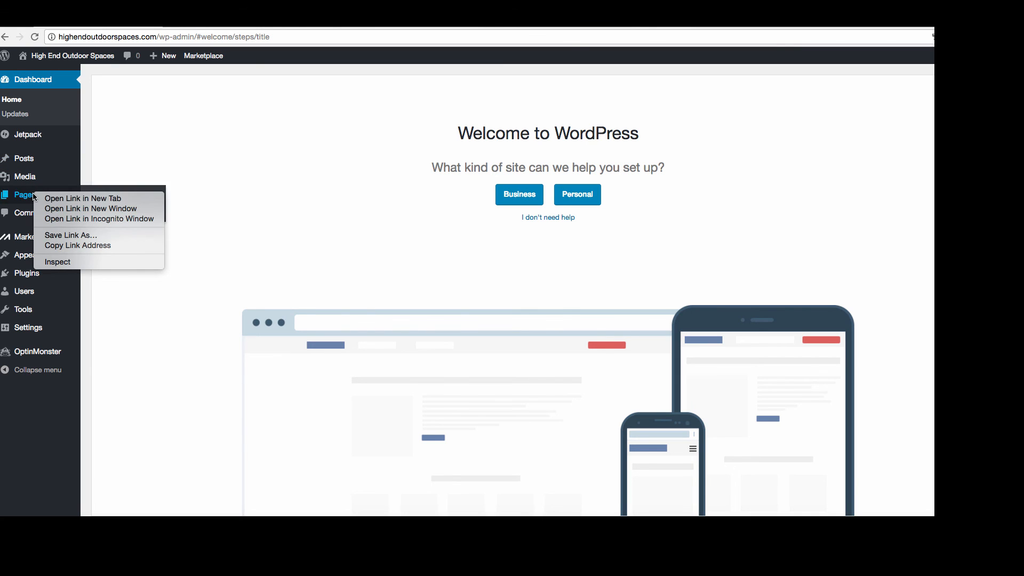
{"action": "left_click", "coordinate": [25, 194]}
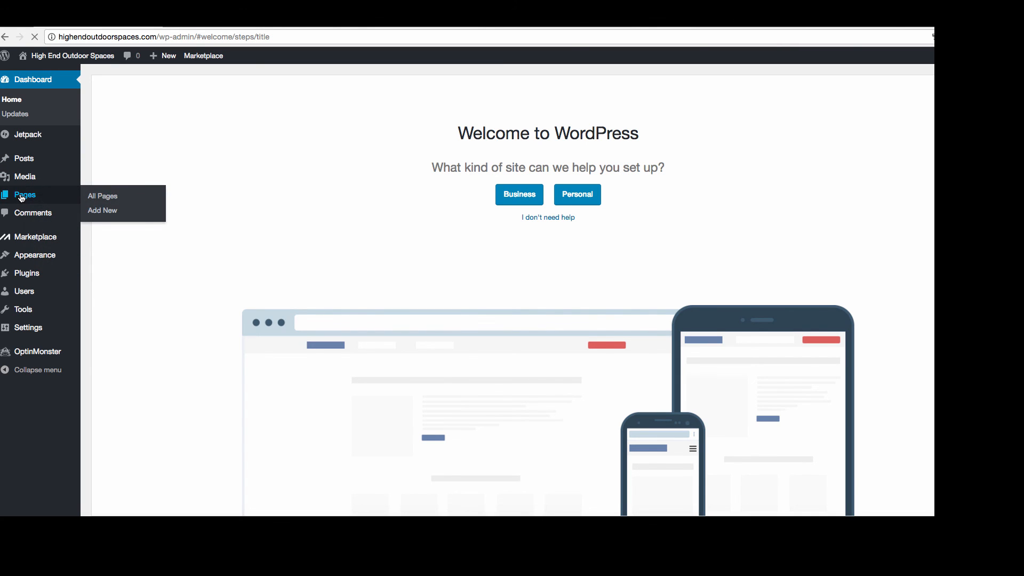
{"action": "left_click", "coordinate": [102, 195]}
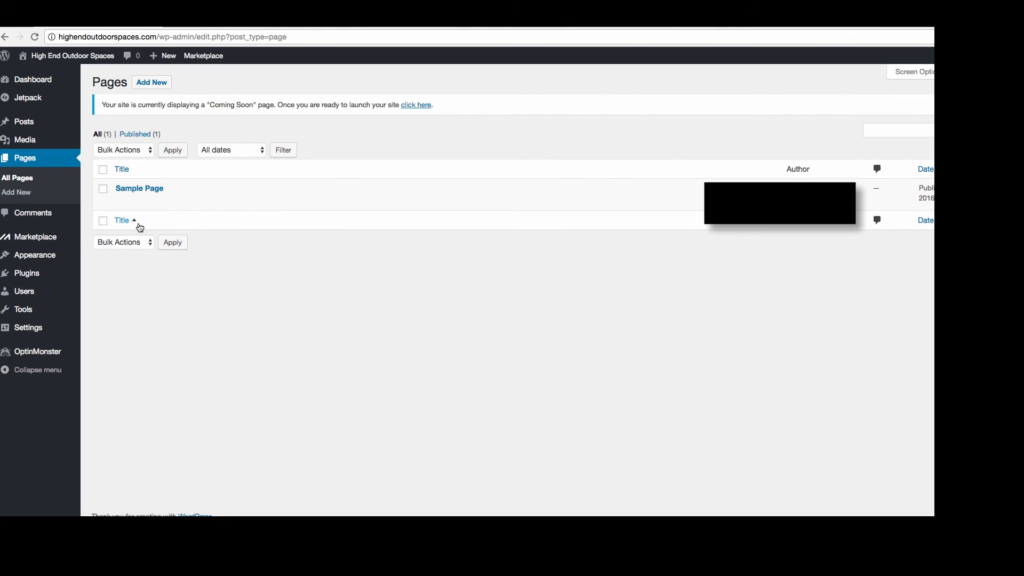